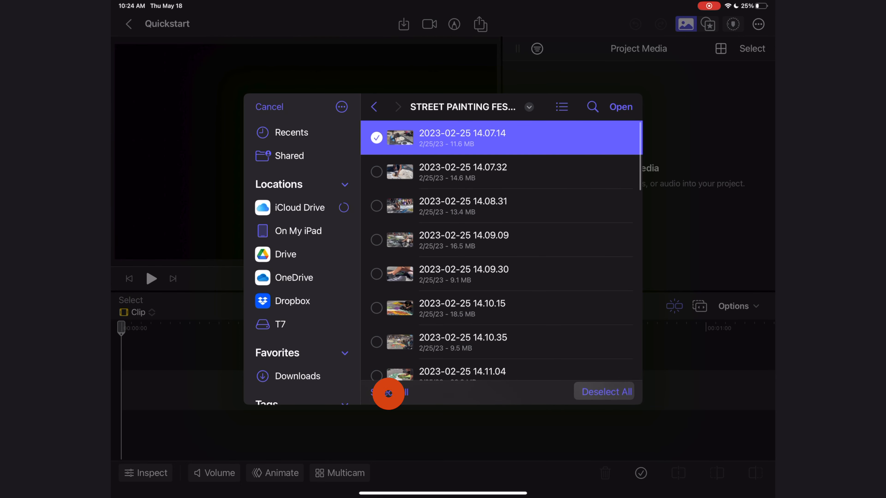
# Import all 37 festival clips from the Files sheet into Project Media and browse them
pyautogui.click(389, 392)
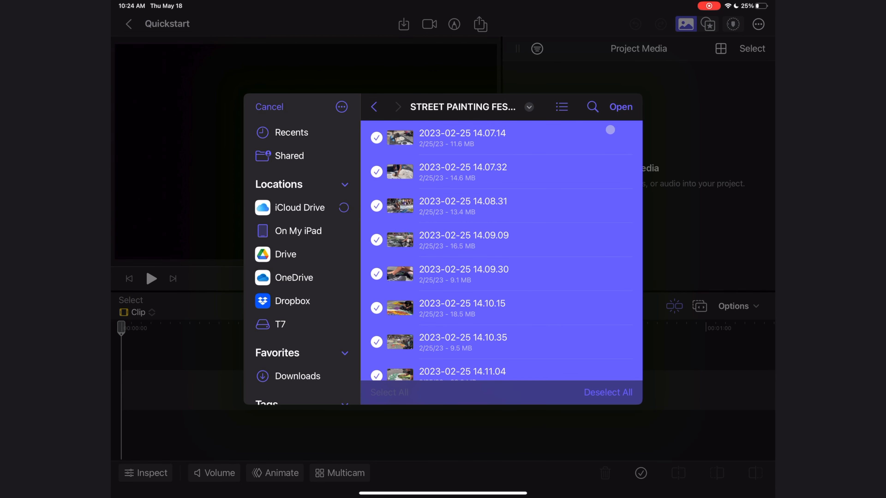
pyautogui.click(268, 107)
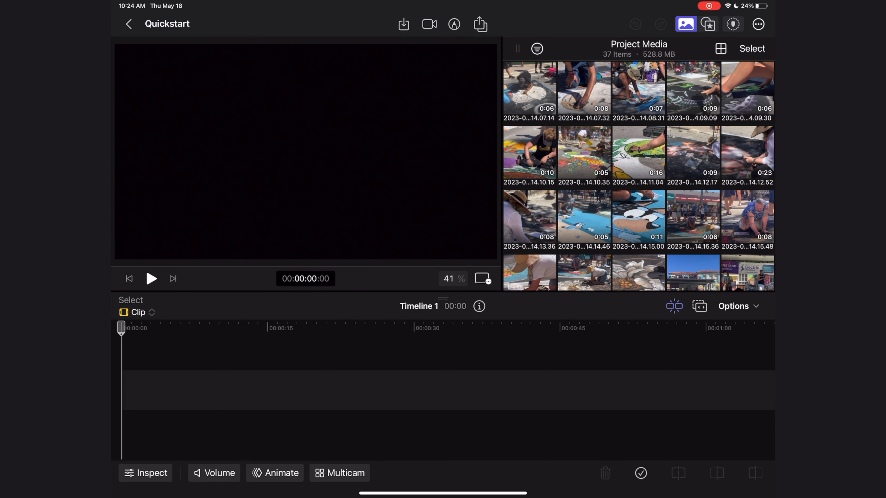
pyautogui.scroll(-3)
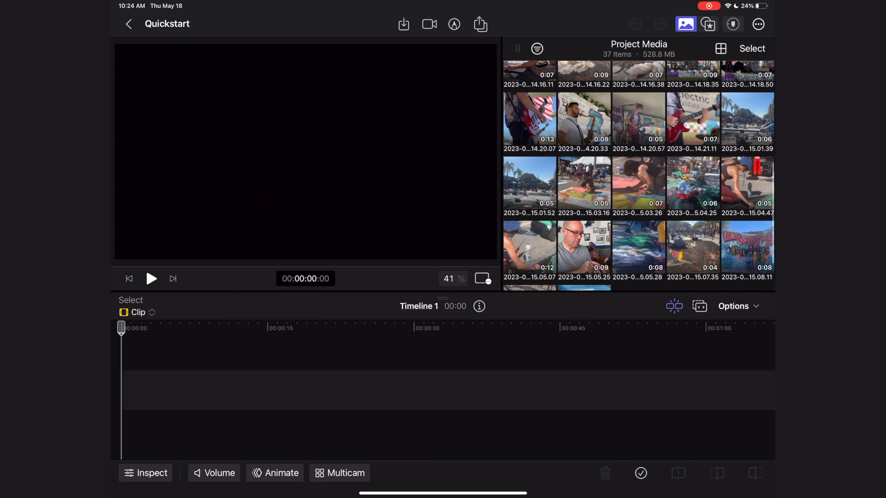
pyautogui.scroll(3)
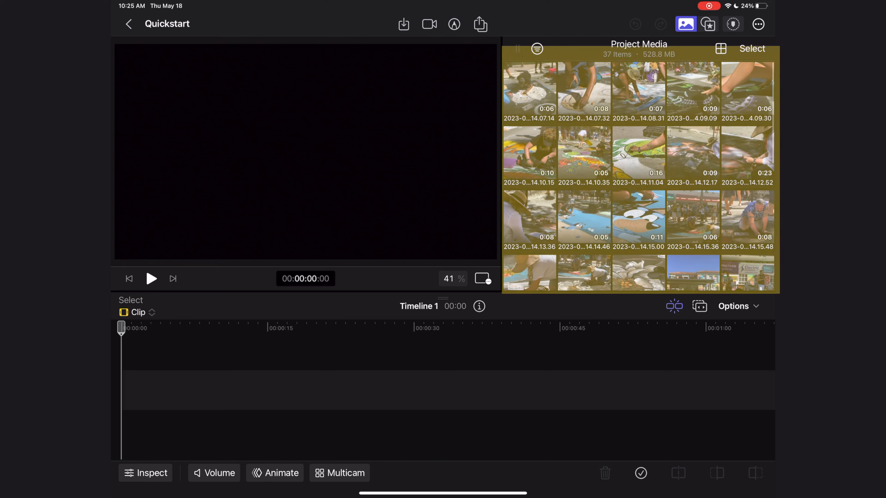
pyautogui.scroll(-3)
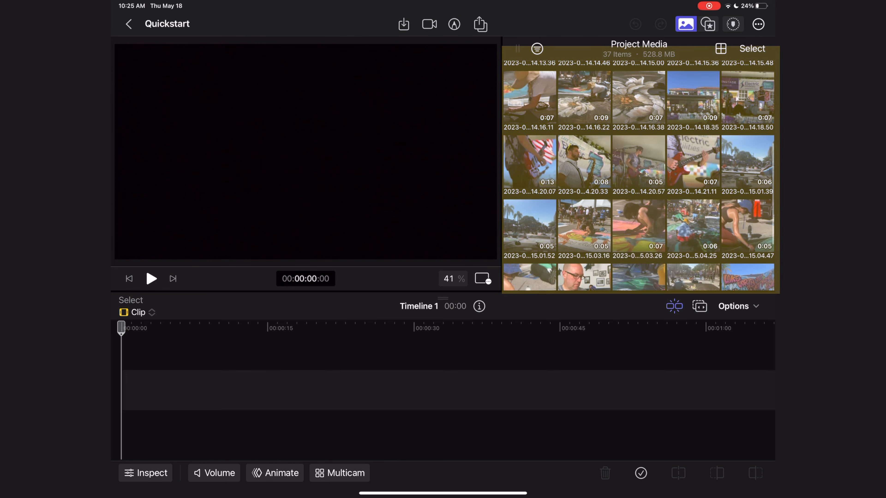
pyautogui.scroll(-3)
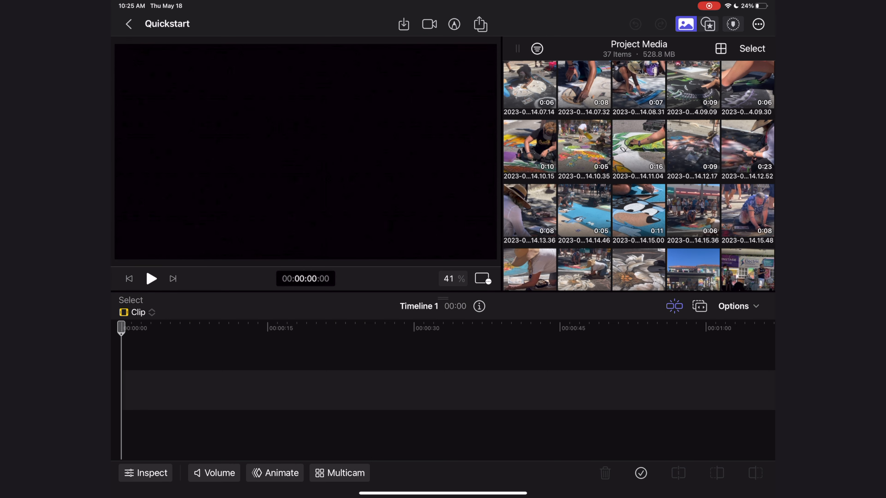
# Preview the chalk-drawing clip 14.08.31 and trim it to a roughly three-second range
pyautogui.click(638, 88)
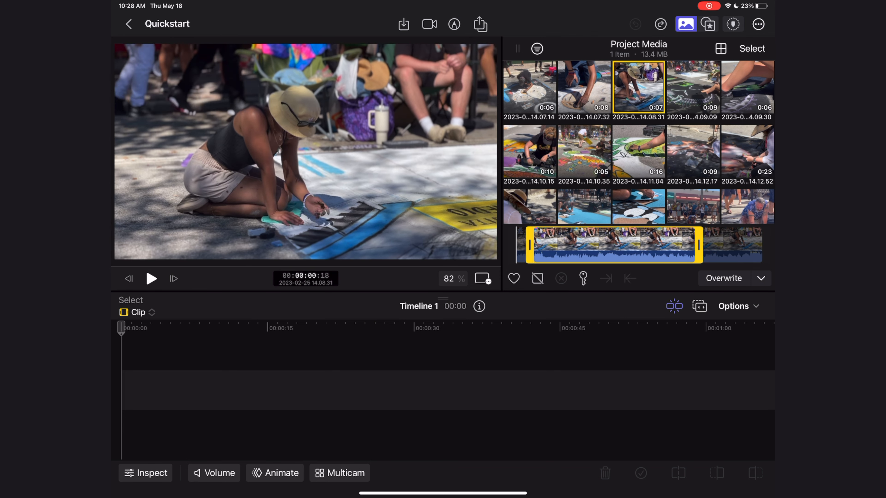
pyautogui.click(151, 278)
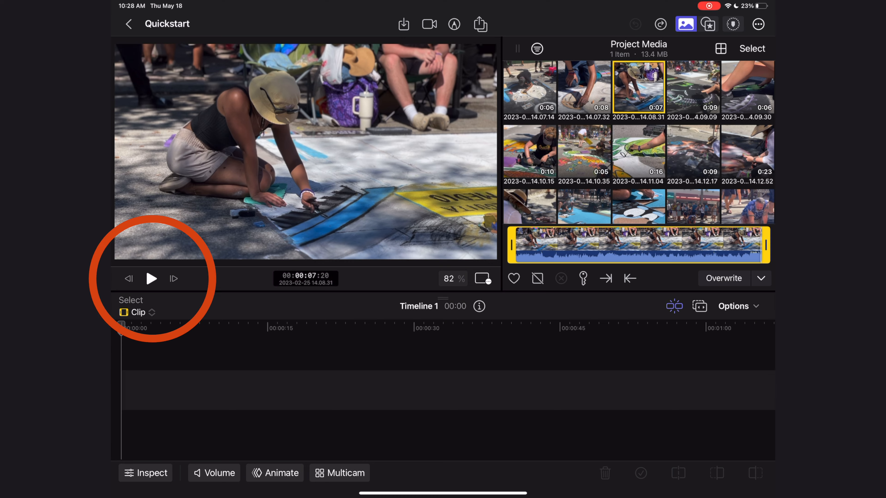
pyautogui.click(150, 278)
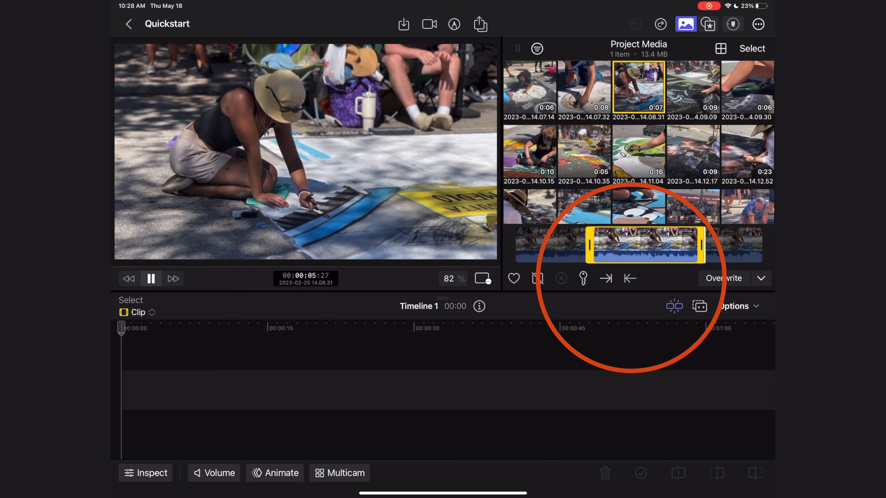
pyautogui.click(151, 278)
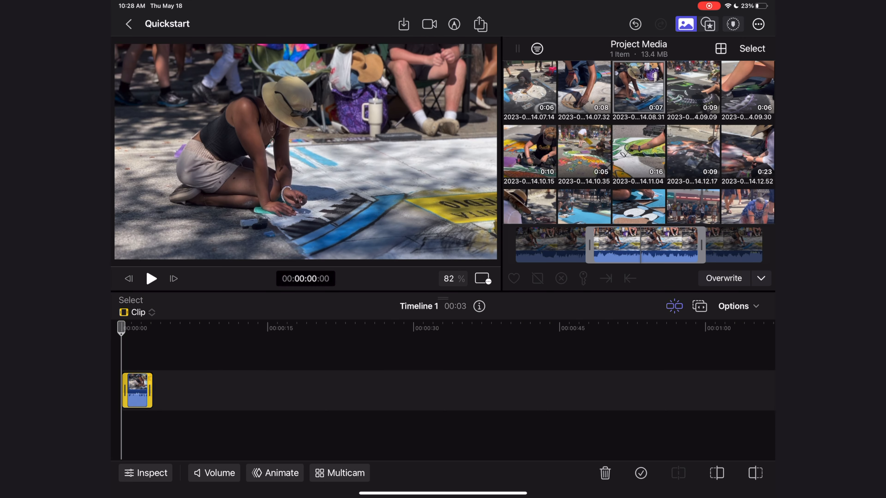
# Preview the leaf-painting clip and connect it above the storyline
pyautogui.click(638, 150)
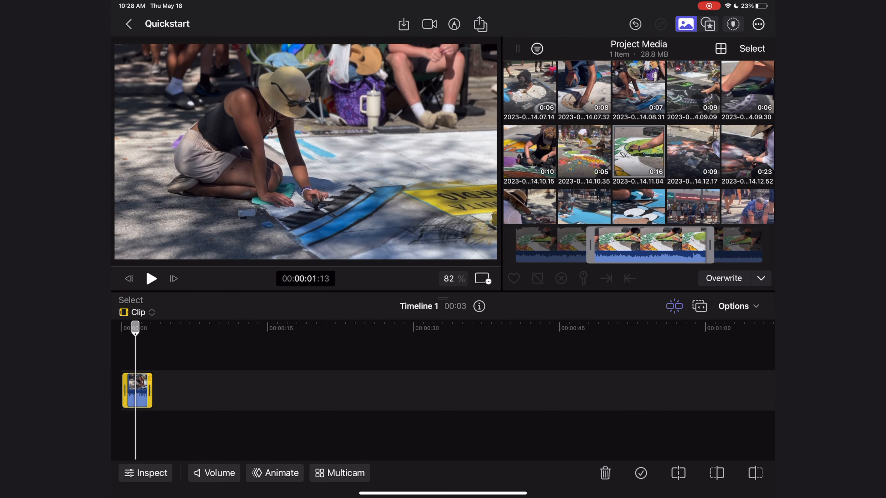
pyautogui.click(151, 278)
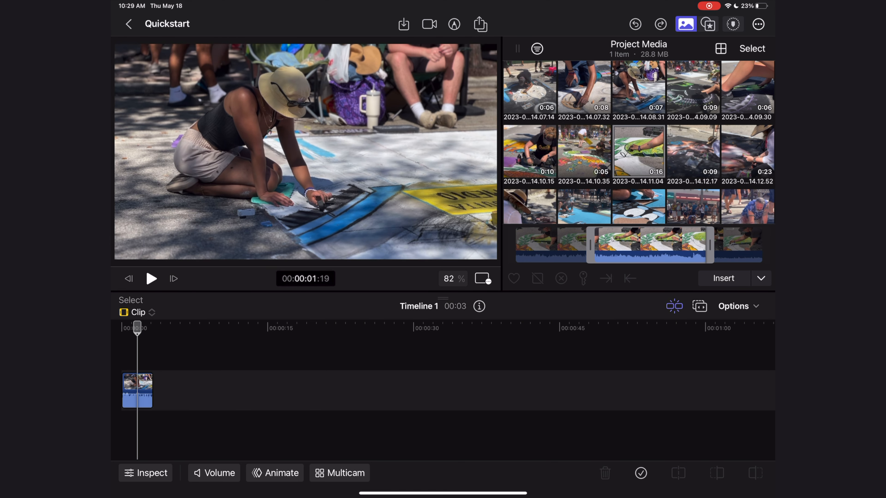
pyautogui.click(761, 277)
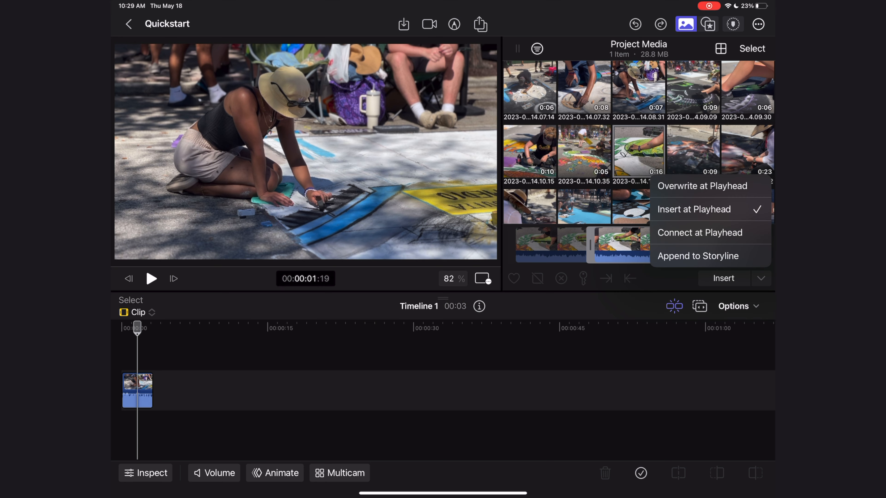
pyautogui.click(699, 232)
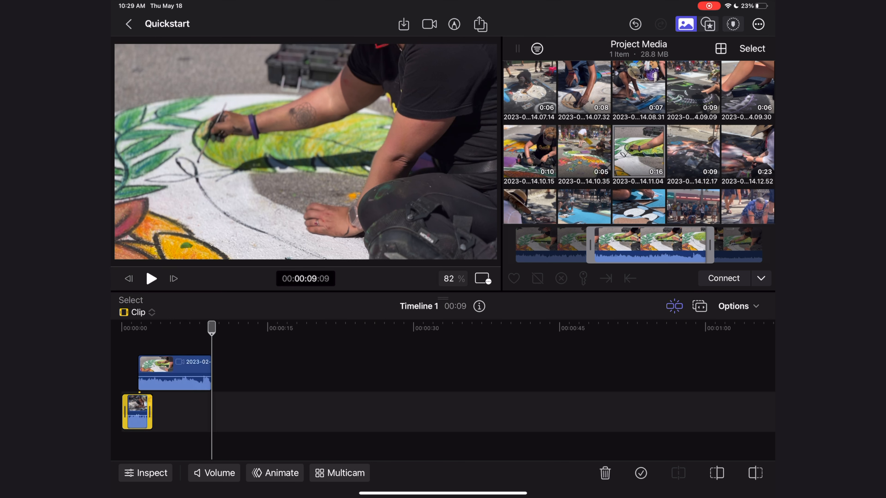
# Undo the connect and append the leaf-painting clip to the storyline instead
pyautogui.click(634, 23)
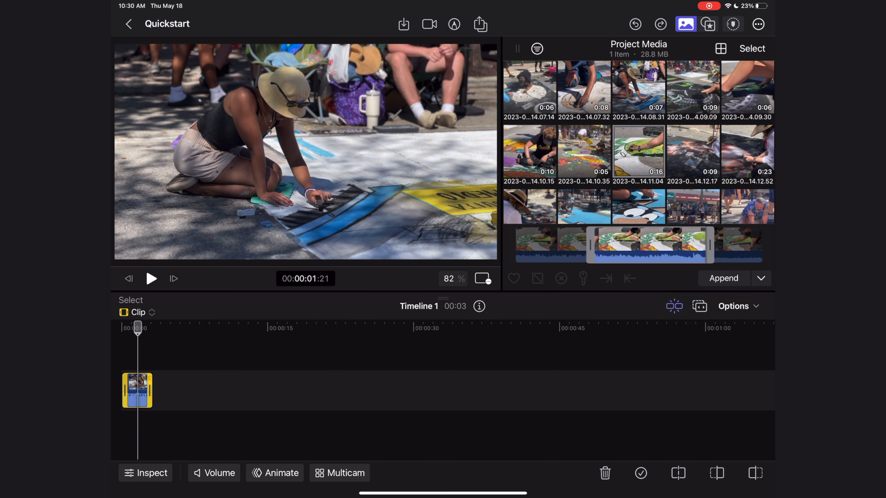
pyautogui.click(723, 277)
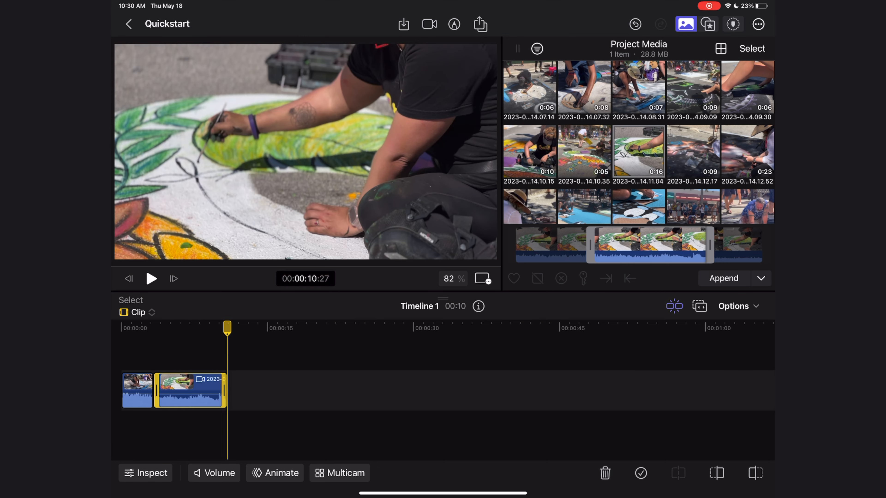
pyautogui.moveTo(226, 327); pyautogui.dragTo(189, 327)
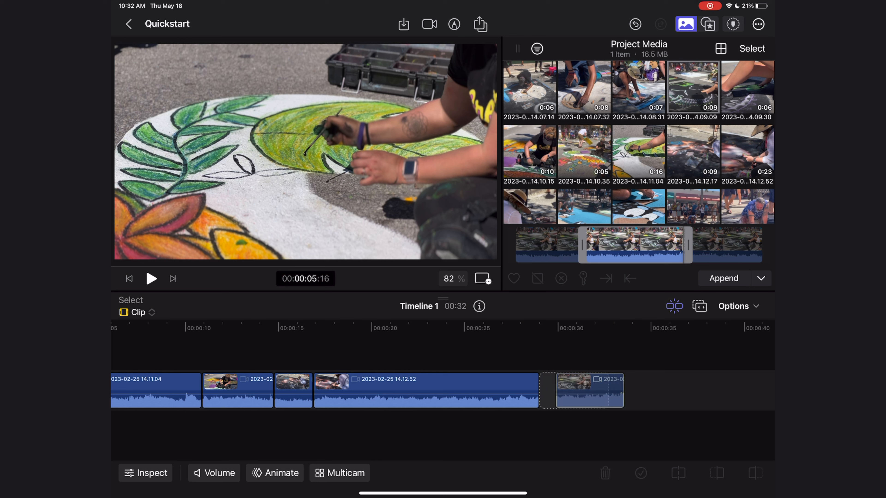
# Select and deselect the last appended clip, then scrub the playhead between 16 and 24 seconds to review
pyautogui.click(573, 390)
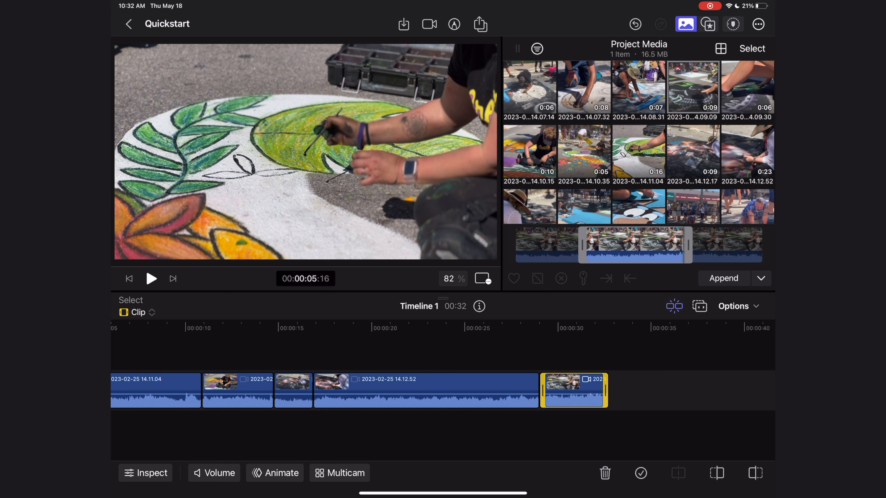
pyautogui.click(699, 306)
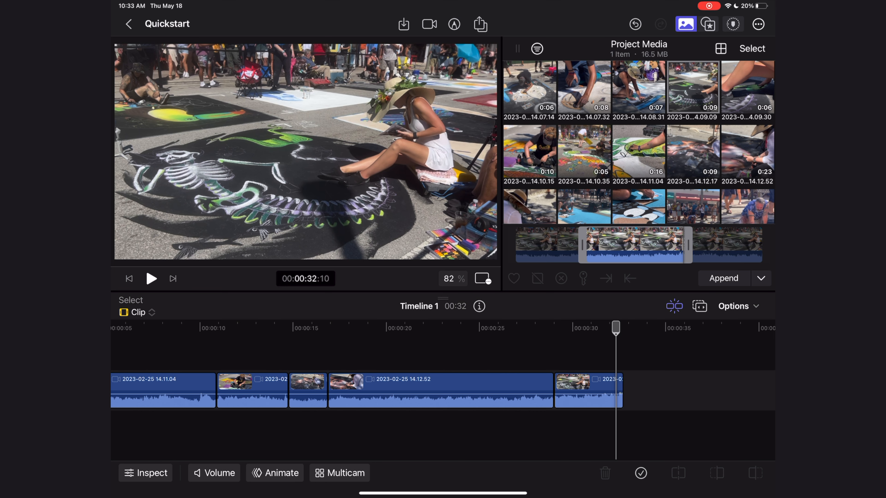
pyautogui.moveTo(616, 327); pyautogui.dragTo(590, 327)
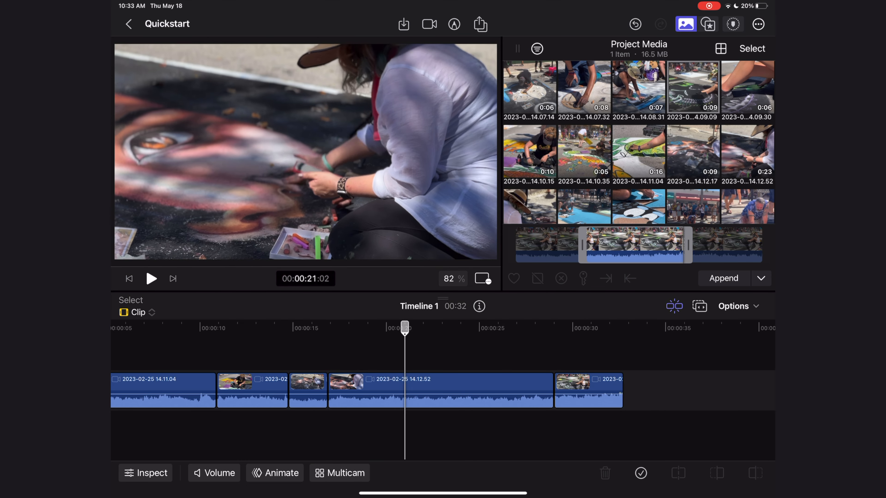
pyautogui.moveTo(405, 327); pyautogui.dragTo(327, 328)
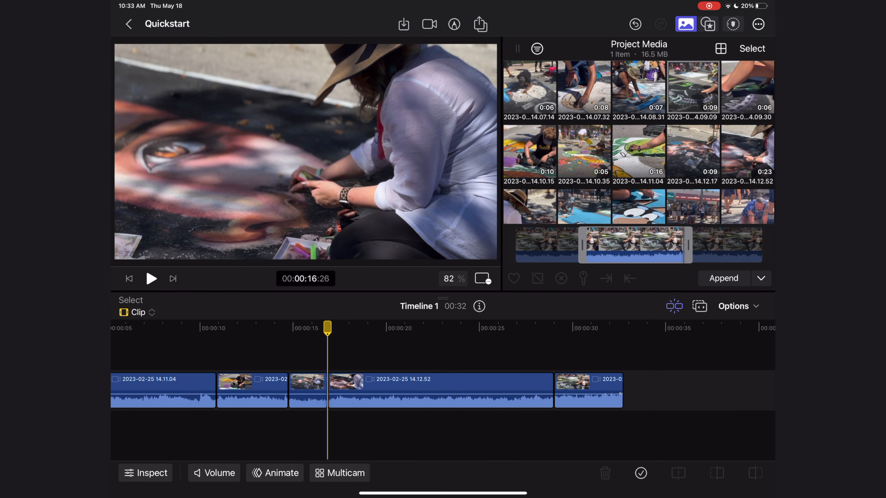
pyautogui.moveTo(327, 328); pyautogui.dragTo(407, 327)
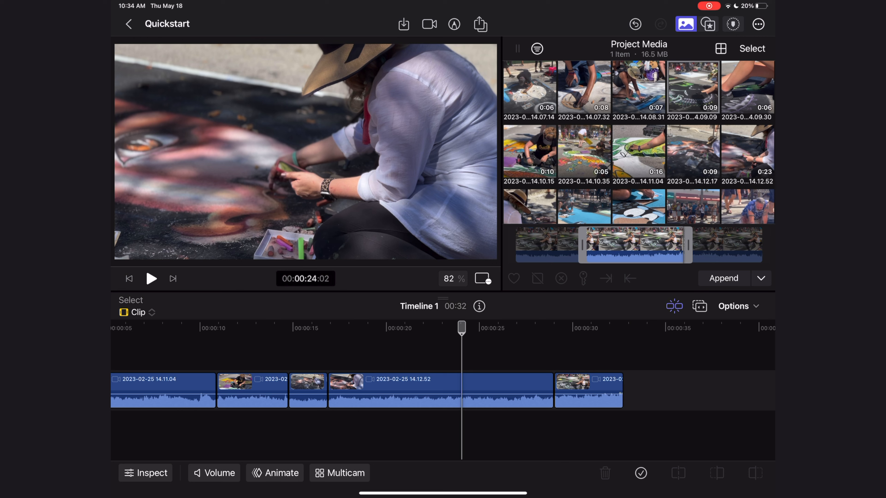
# Move the jog wheel aside and connect clip 14.15.00 above the storyline at the playhead
pyautogui.click(732, 24)
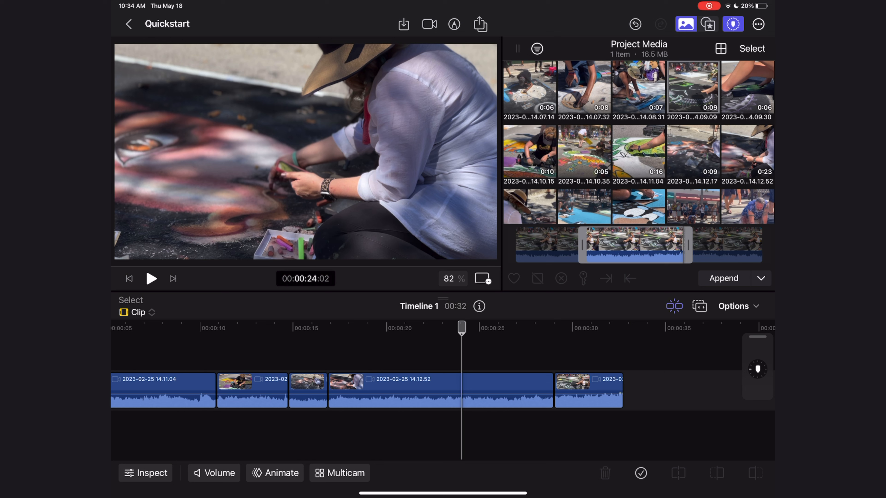
pyautogui.moveTo(757, 367); pyautogui.dragTo(237, 345)
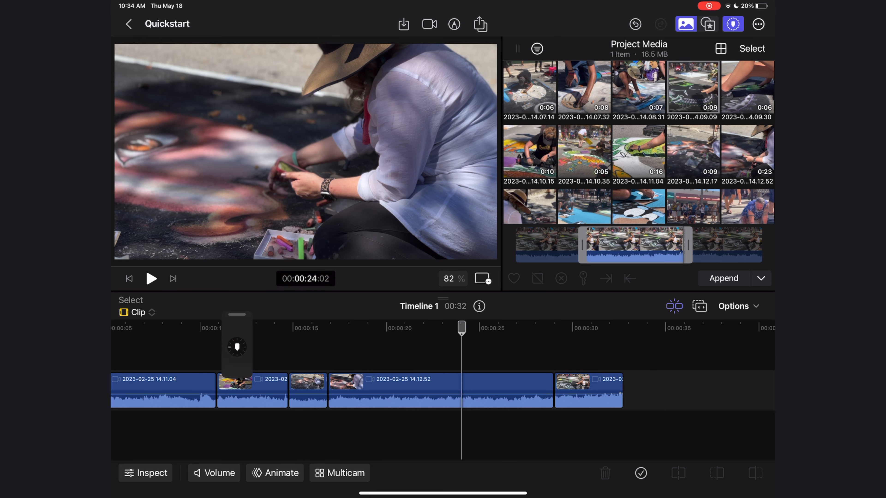
pyautogui.moveTo(236, 344); pyautogui.dragTo(129, 350)
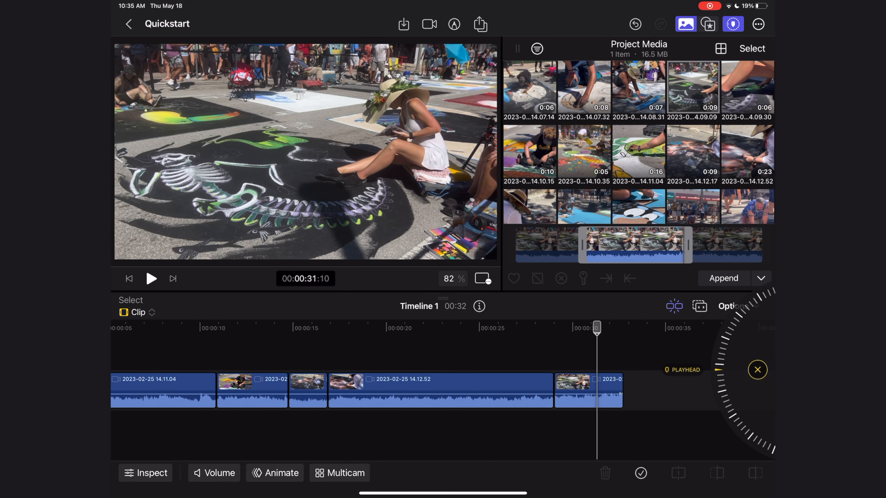
pyautogui.click(699, 307)
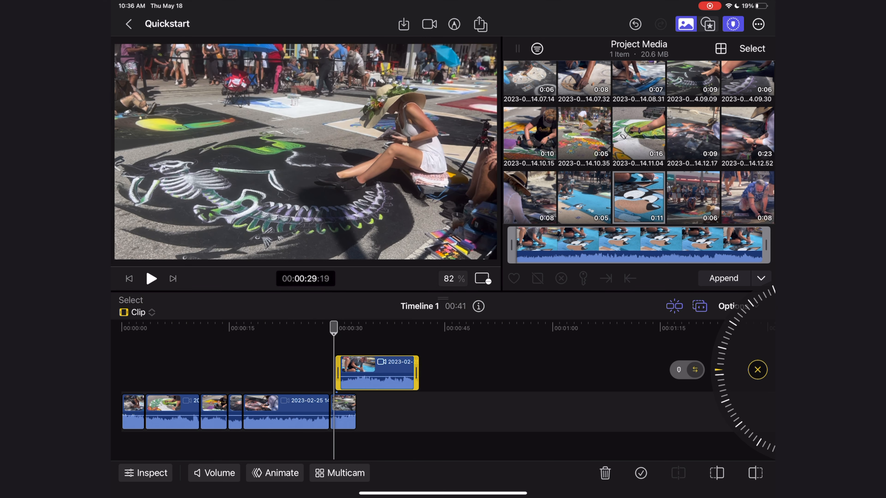
pyautogui.moveTo(333, 327); pyautogui.dragTo(183, 327)
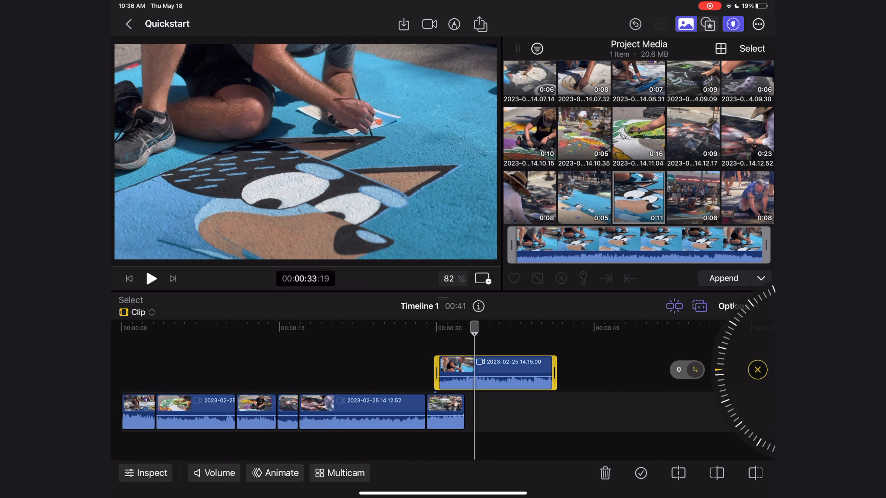
# Lower the connected clip's volume to -24 dB
pyautogui.click(213, 473)
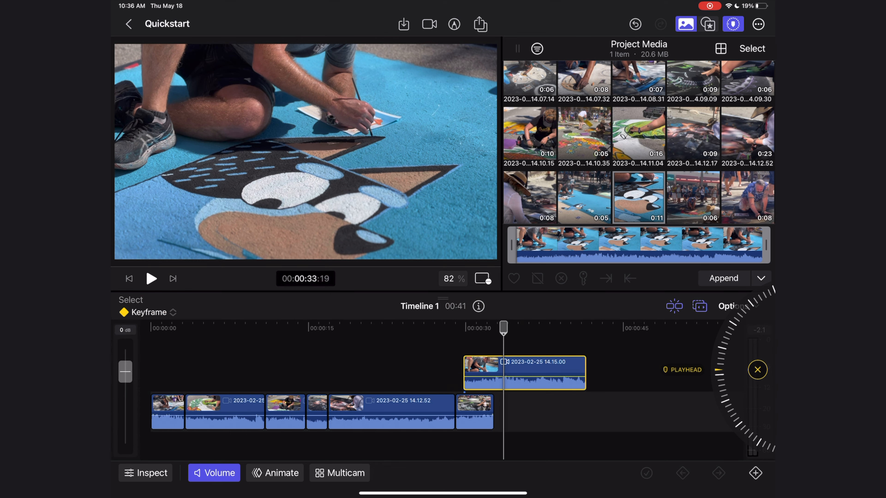
pyautogui.moveTo(124, 365); pyautogui.dragTo(124, 409)
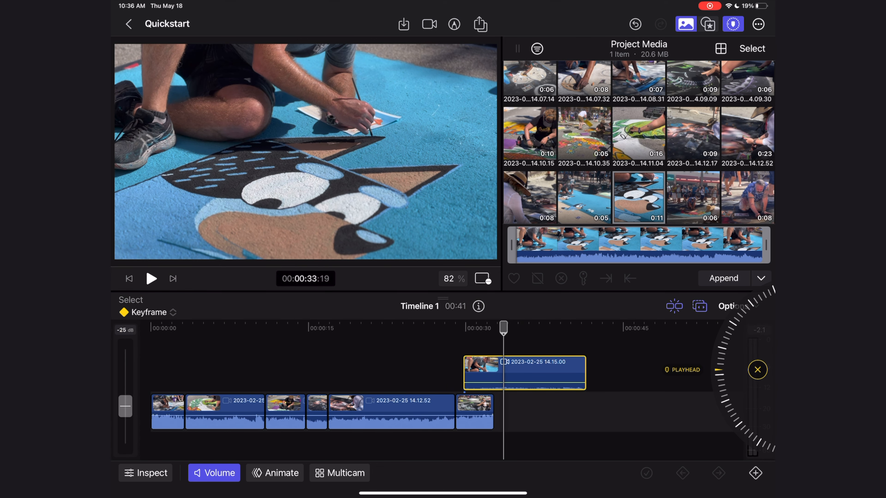
pyautogui.moveTo(503, 328); pyautogui.dragTo(392, 327)
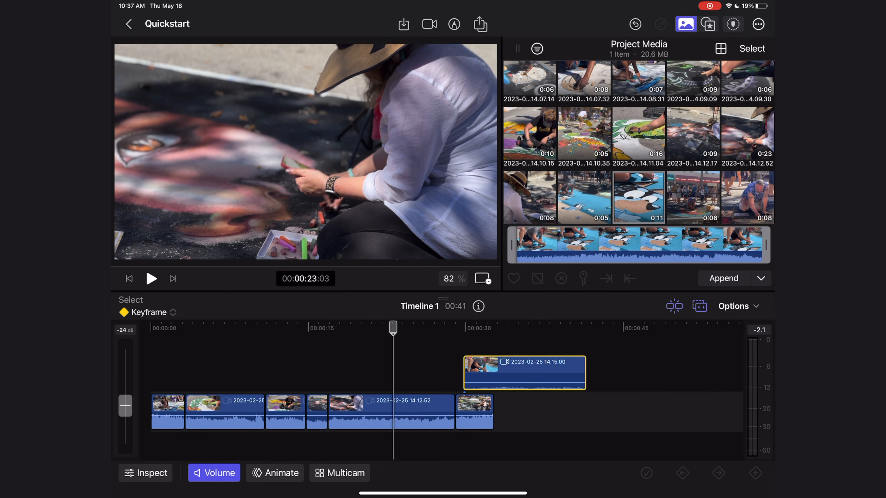
pyautogui.click(151, 278)
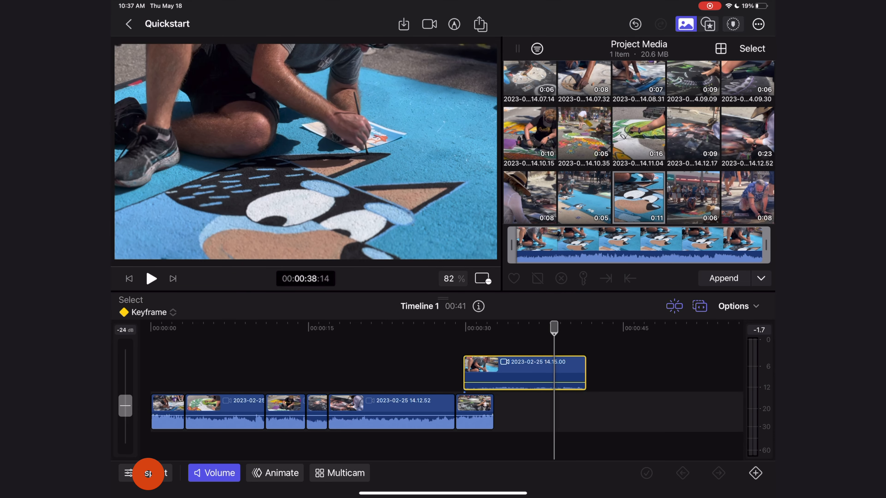
# Set the connected clip's speed to 84% in the inspector
pyautogui.click(146, 473)
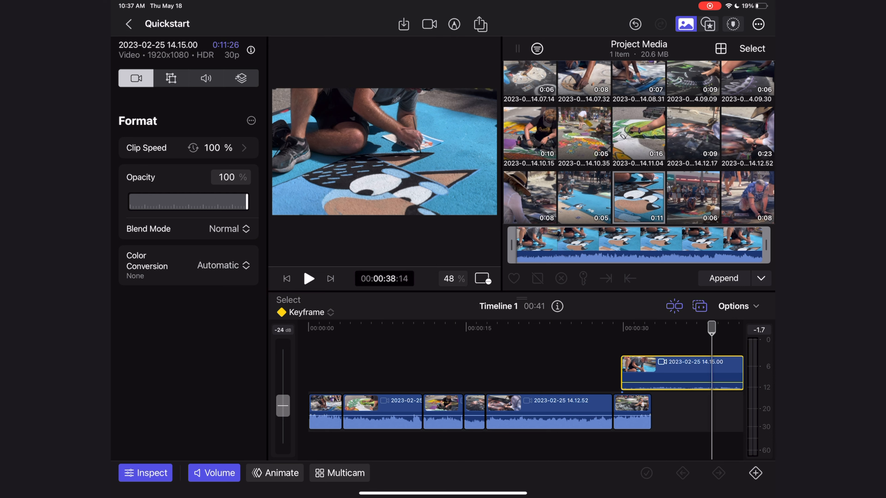
pyautogui.click(197, 148)
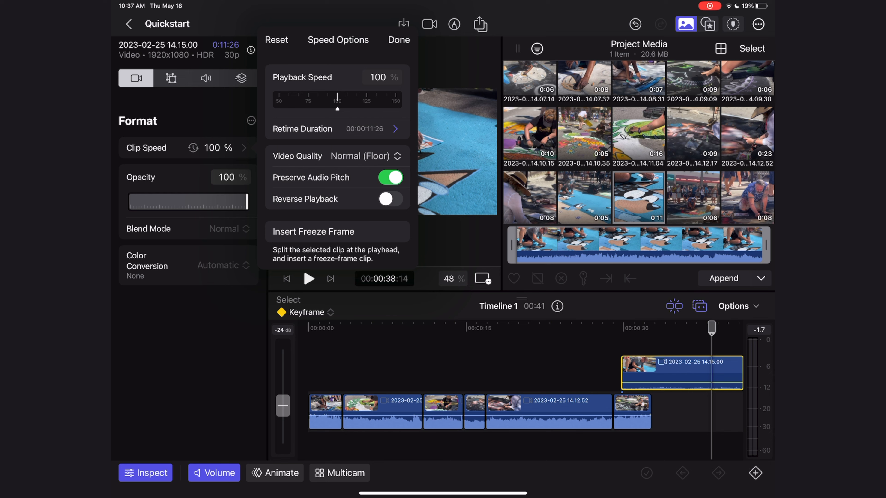
pyautogui.moveTo(337, 109); pyautogui.dragTo(362, 108)
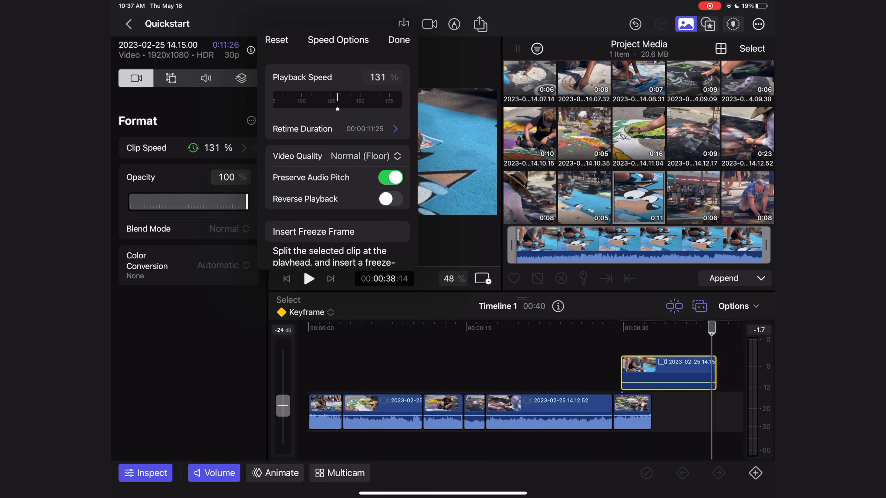
pyautogui.click(398, 40)
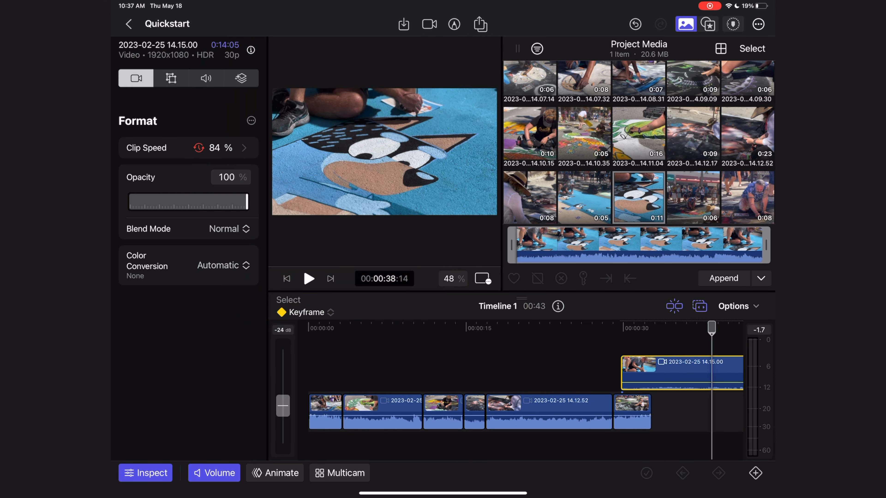
# Lower the clip's opacity to 96%
pyautogui.moveTo(257, 202); pyautogui.dragTo(243, 202)
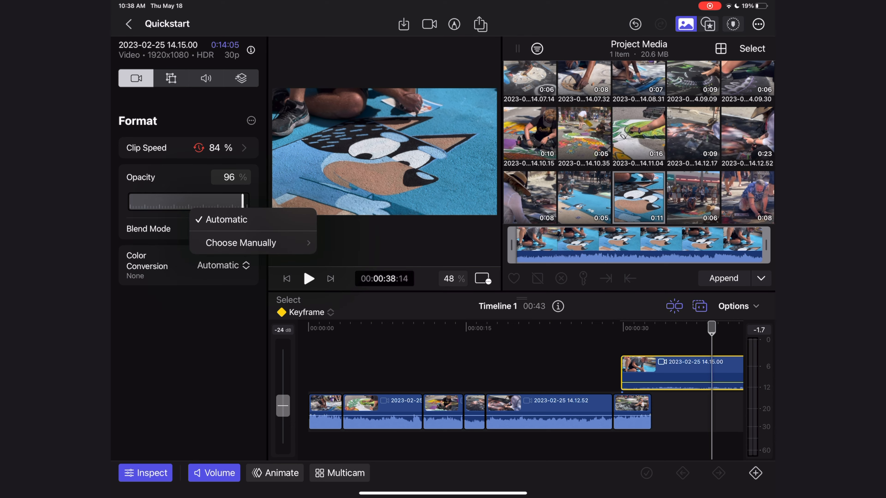
pyautogui.click(228, 219)
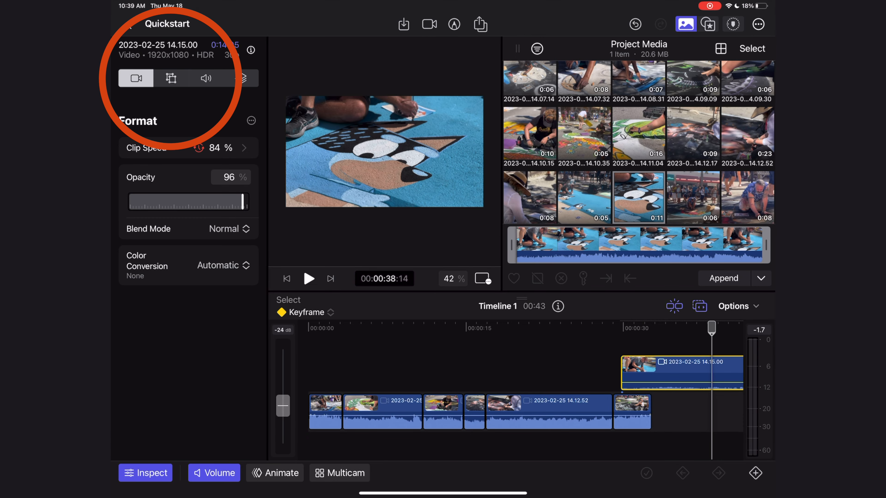
pyautogui.click(171, 78)
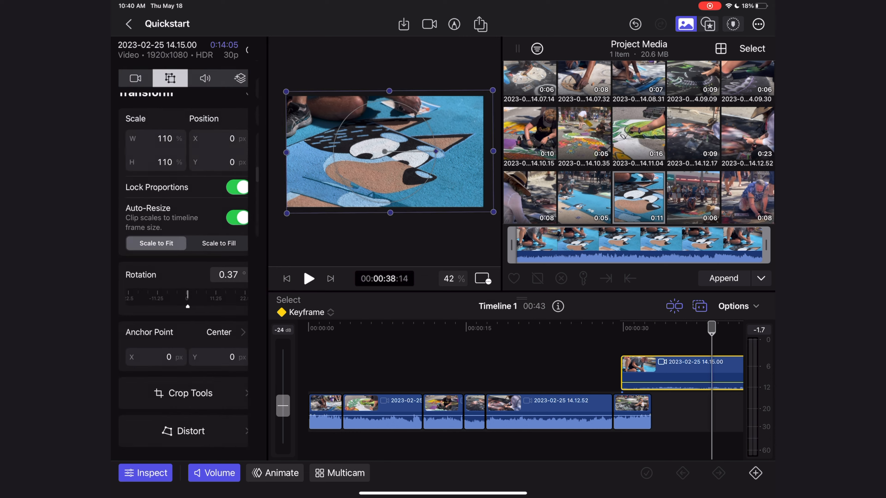
# Show the clip's corner distortion settings in the Transform inspector
pyautogui.click(190, 431)
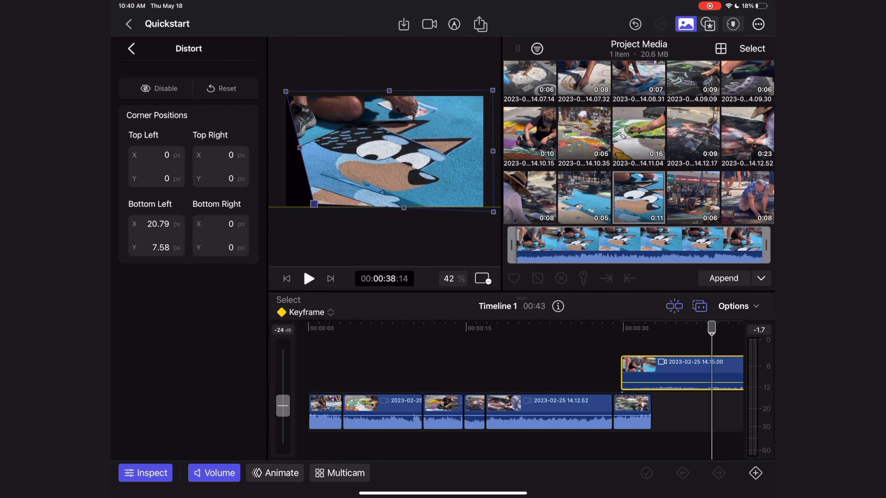
# Leave Distort and show the clip's audio settings
pyautogui.click(131, 49)
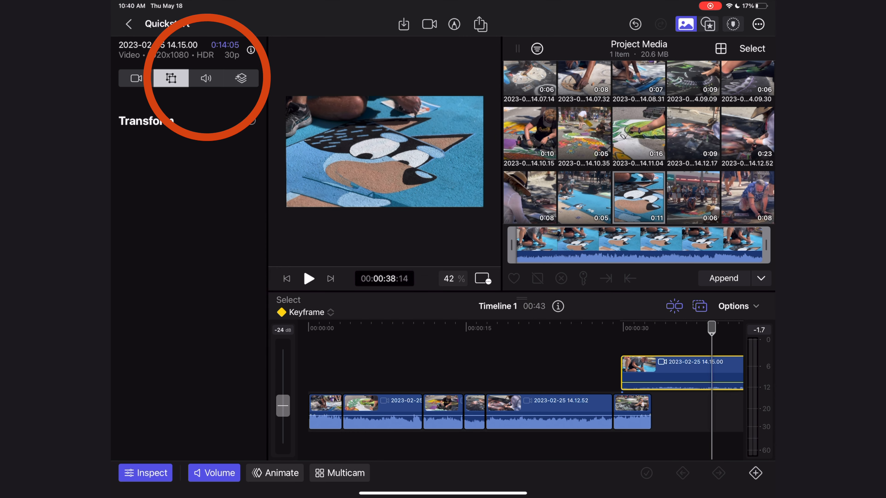
pyautogui.click(206, 78)
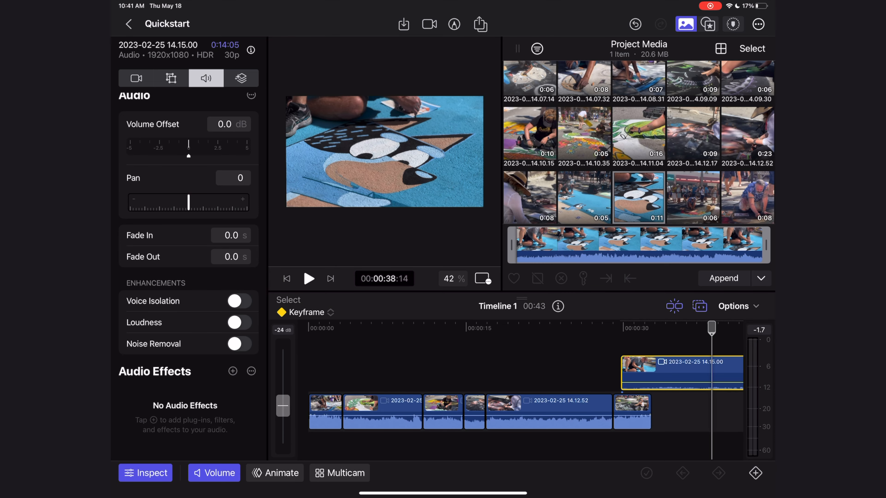
# Add a Color Adjustments effect to the connected clip from the Effects list
pyautogui.click(241, 78)
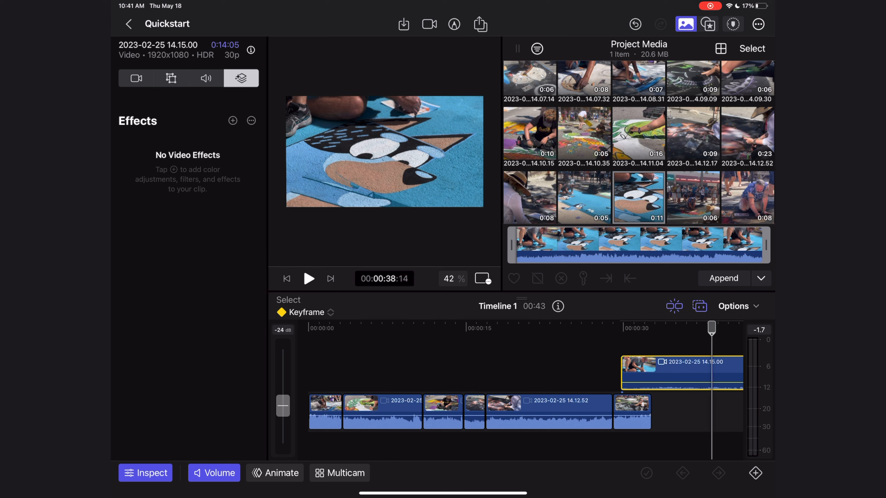
pyautogui.click(232, 120)
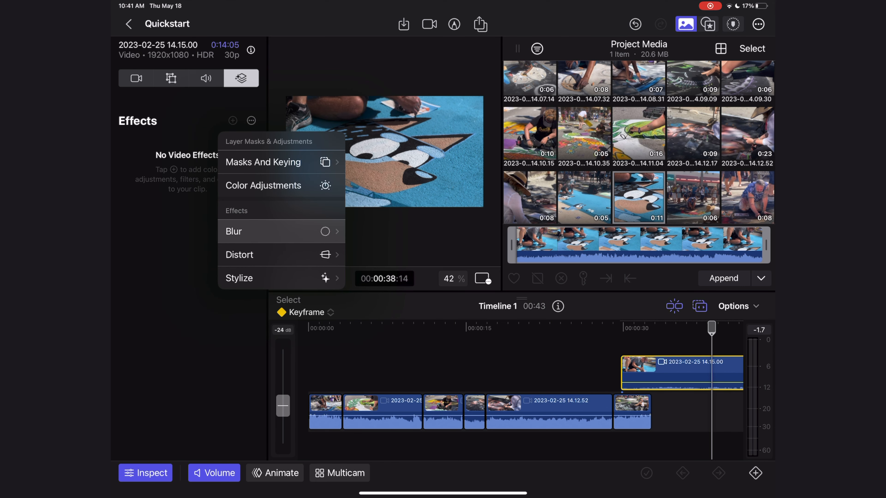
pyautogui.click(239, 276)
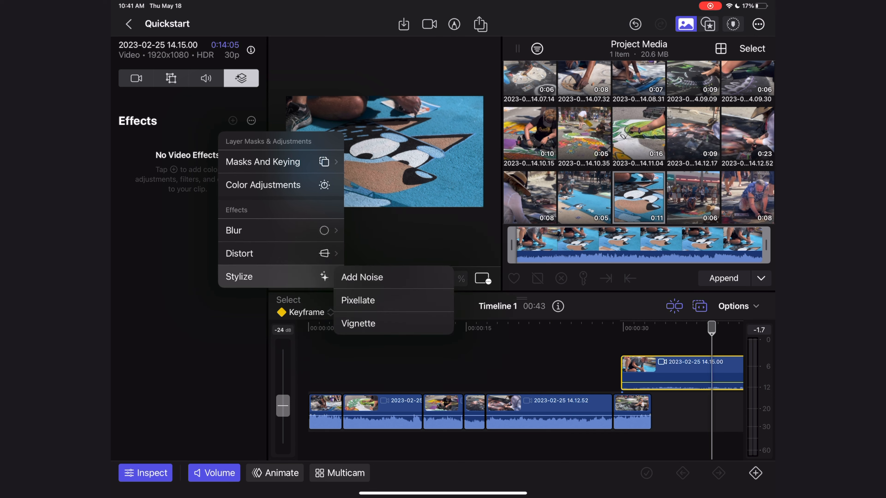
pyautogui.click(263, 184)
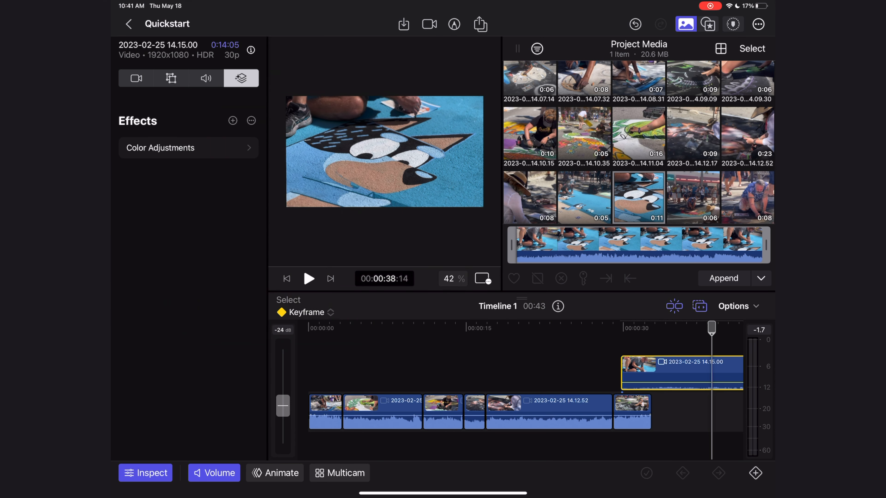
pyautogui.click(707, 25)
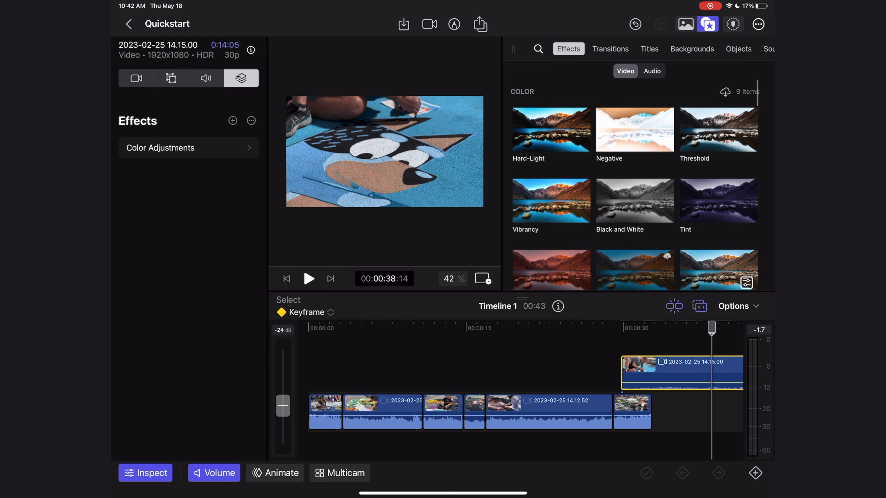
# Apply the Color Adjustments effect to the connected cartoon-dog clip, all values at 0
pyautogui.scroll(-3)
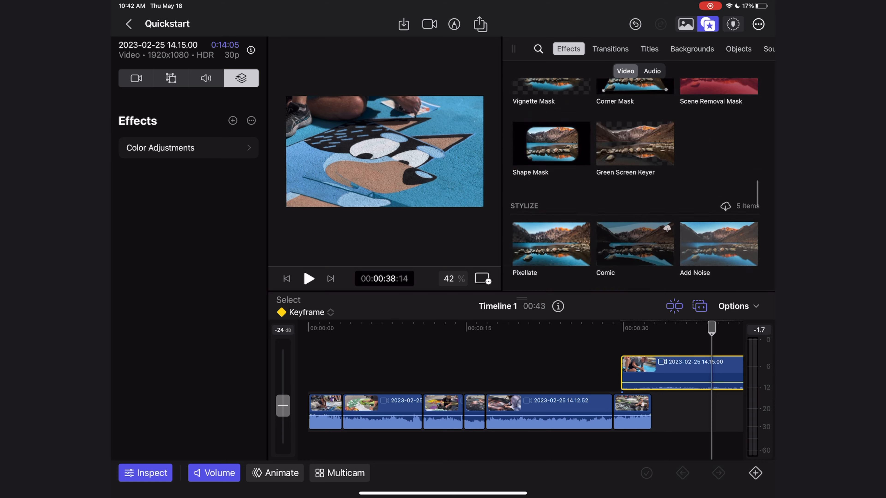
pyautogui.scroll(-3)
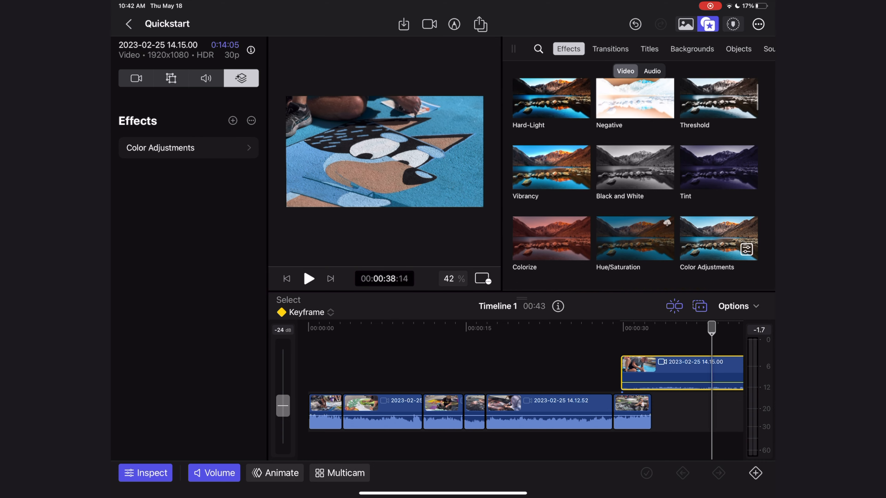
pyautogui.scroll(-3)
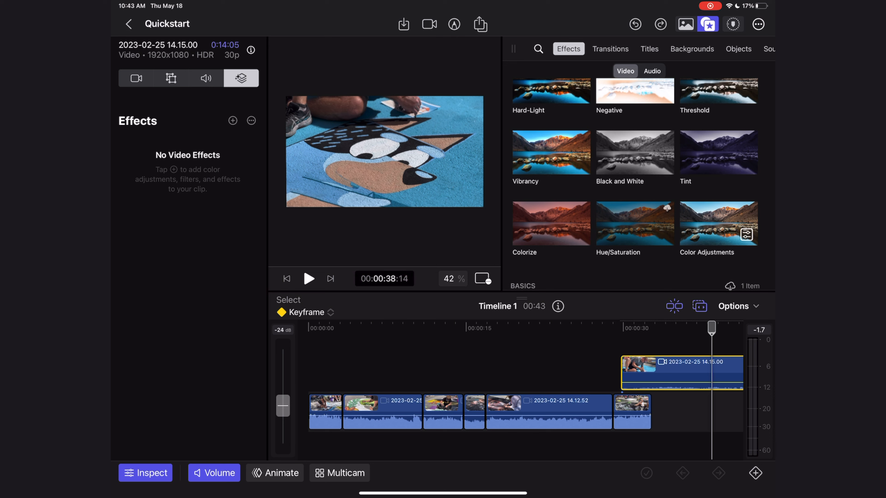
pyautogui.click(718, 223)
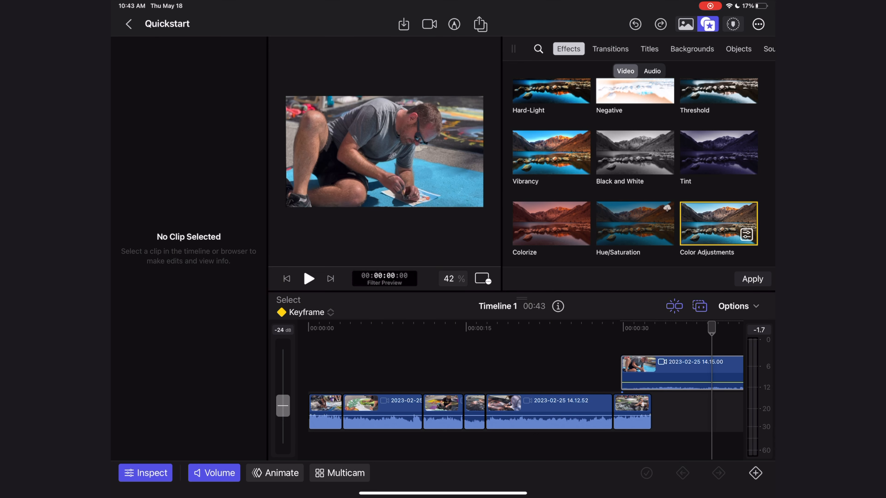
pyautogui.click(680, 371)
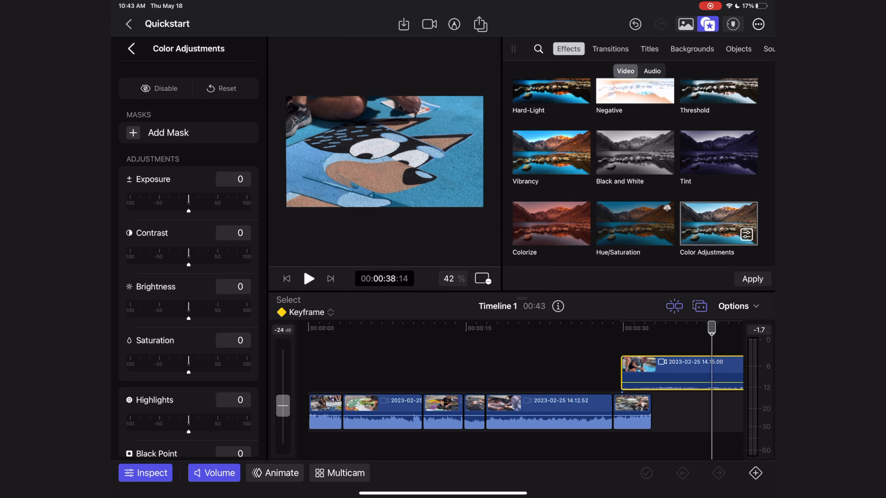
# Set the clip's exposure to -2.5 and brightness to 3.33
pyautogui.moveTo(189, 213); pyautogui.dragTo(198, 214)
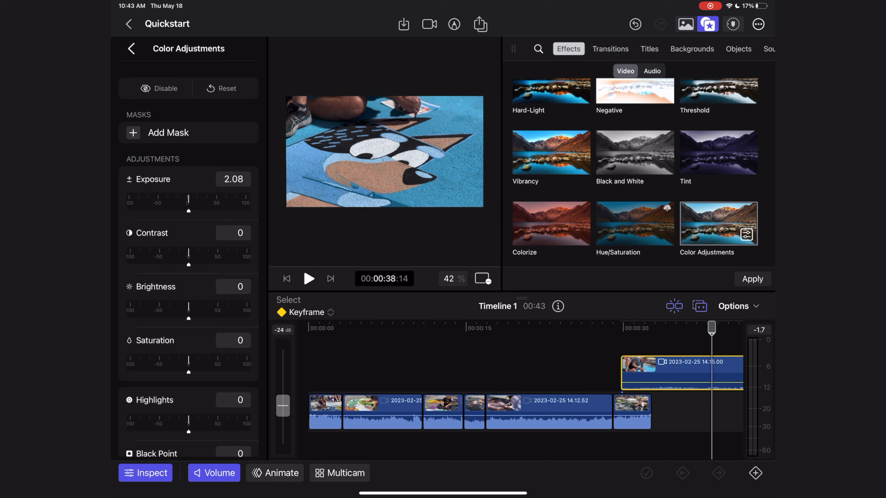
pyautogui.moveTo(209, 203); pyautogui.dragTo(163, 204)
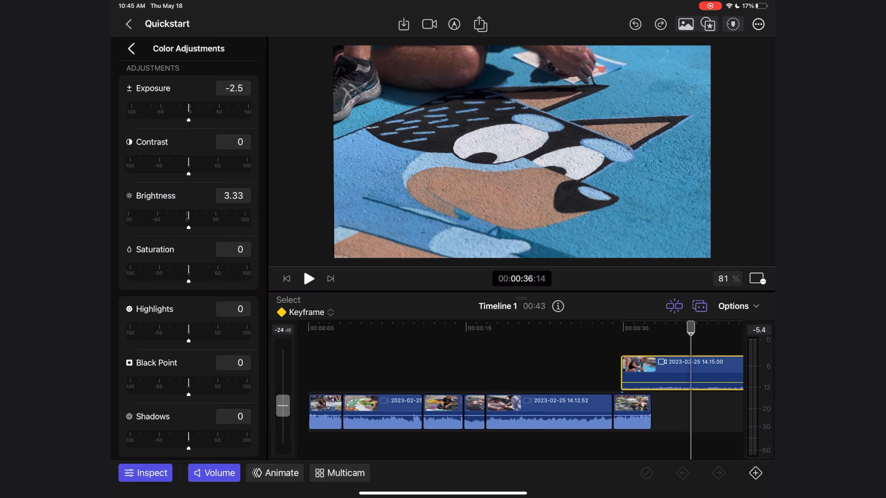
pyautogui.click(707, 25)
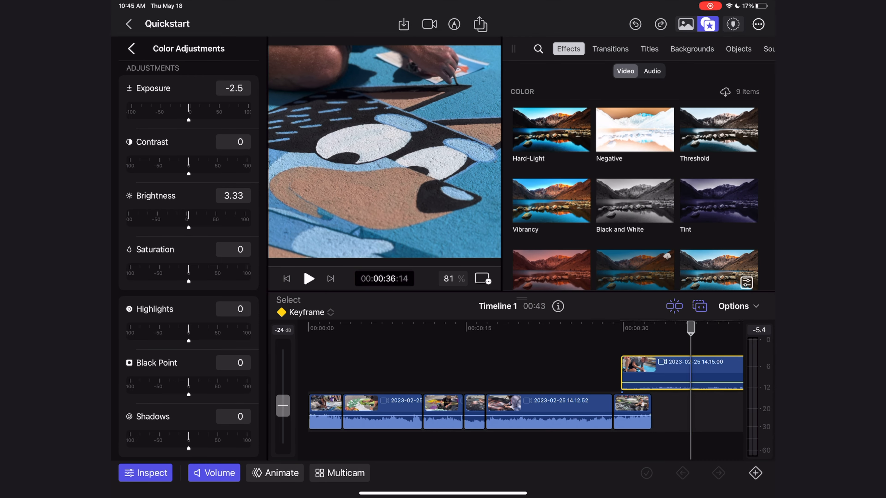
# Add a Diagonal wipe transition at the start of the third storyline clip and review it
pyautogui.click(610, 48)
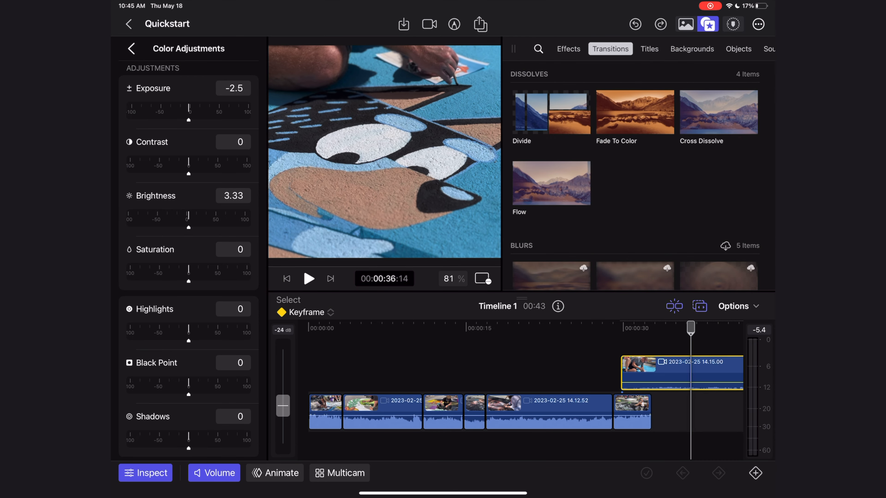
pyautogui.scroll(-3)
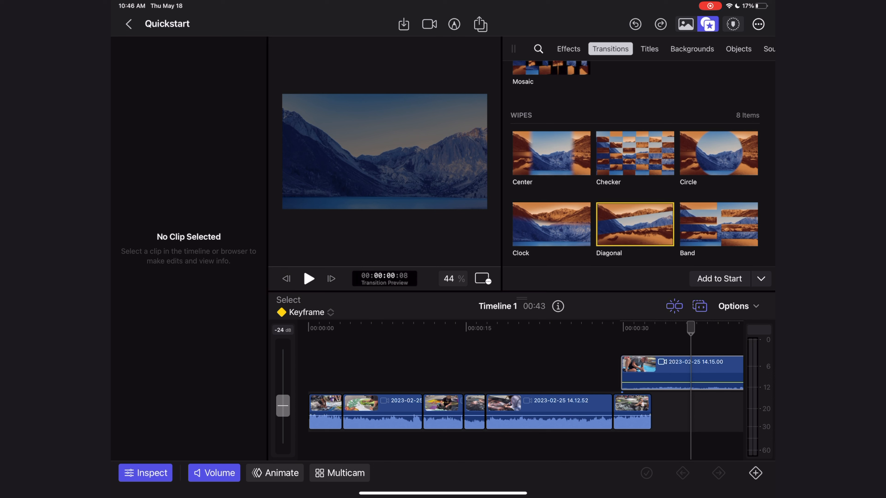
pyautogui.click(442, 412)
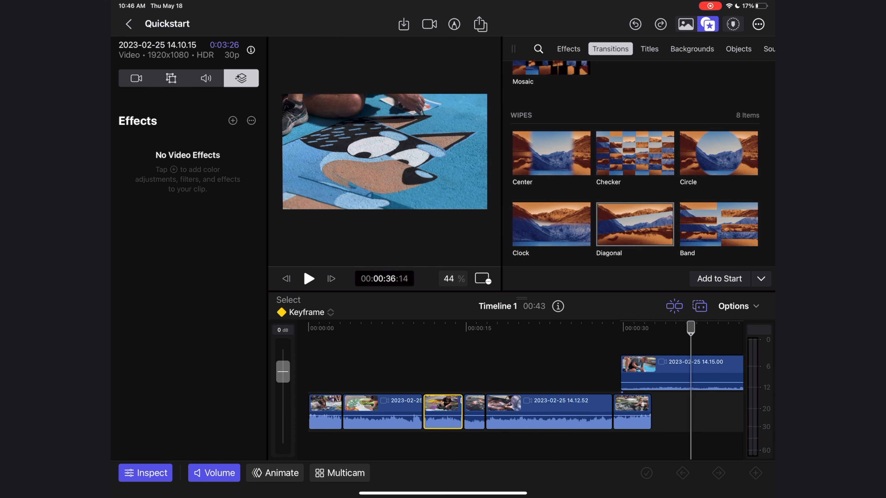
pyautogui.click(760, 279)
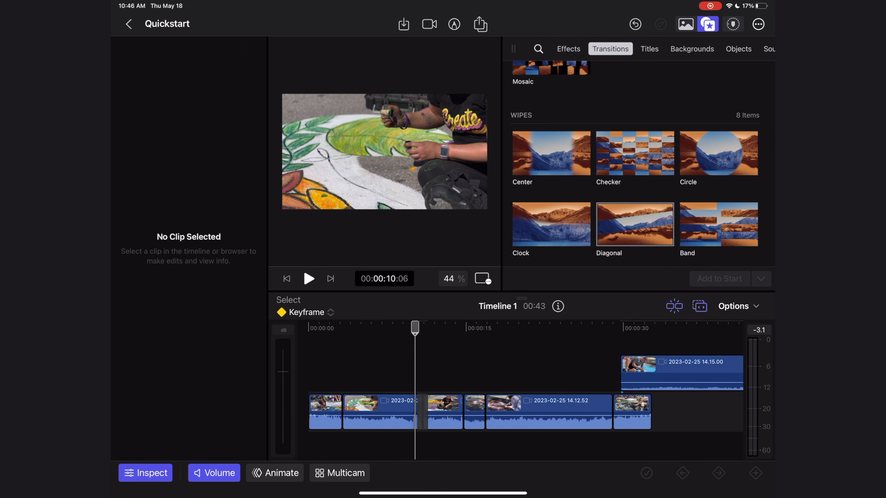
pyautogui.click(309, 278)
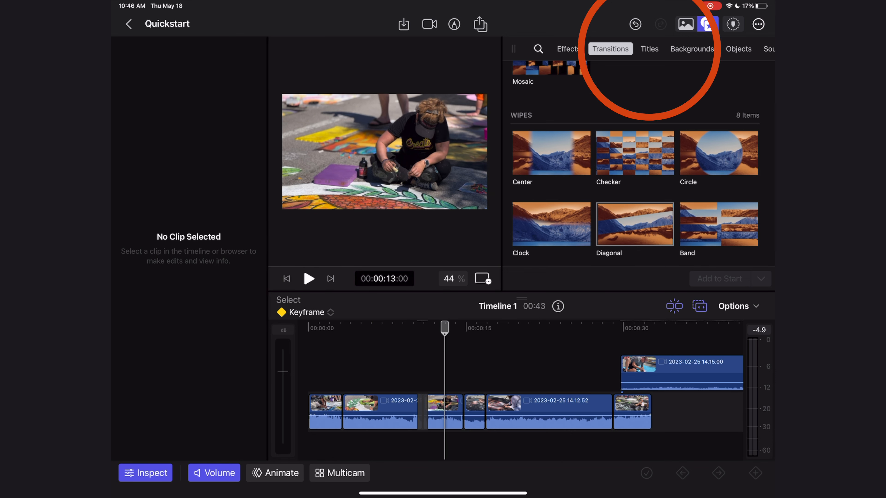
pyautogui.click(649, 48)
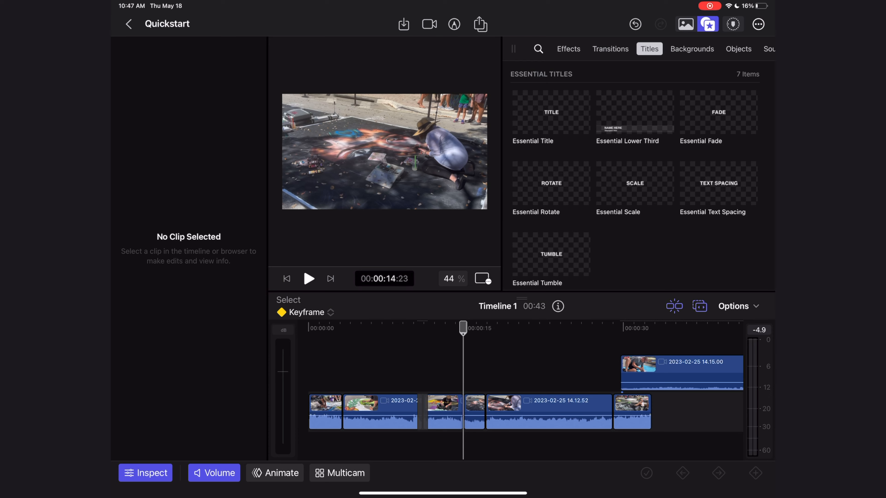
# Connect the red Marquee Title above the second clip and select it for text editing
pyautogui.scroll(-3)
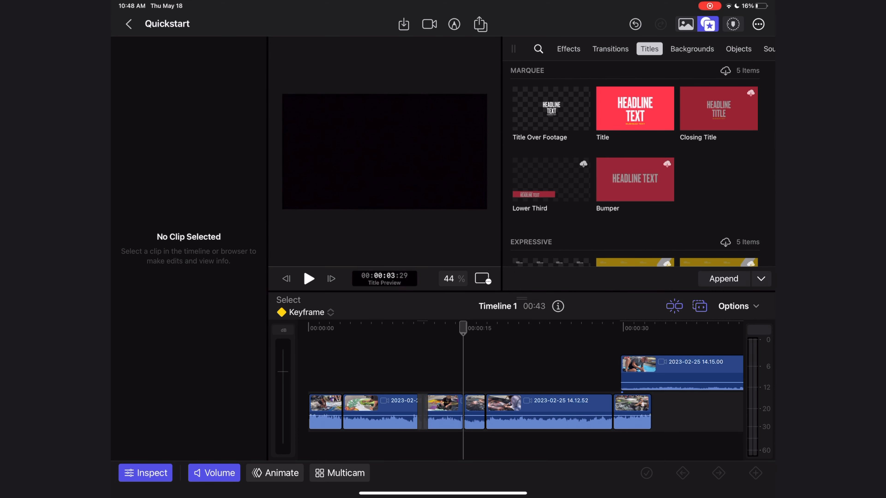
pyautogui.click(634, 108)
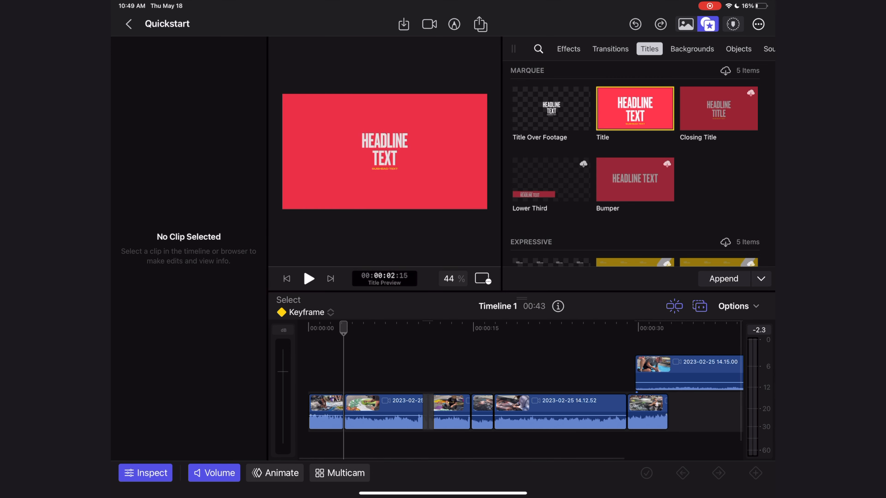
pyautogui.click(309, 278)
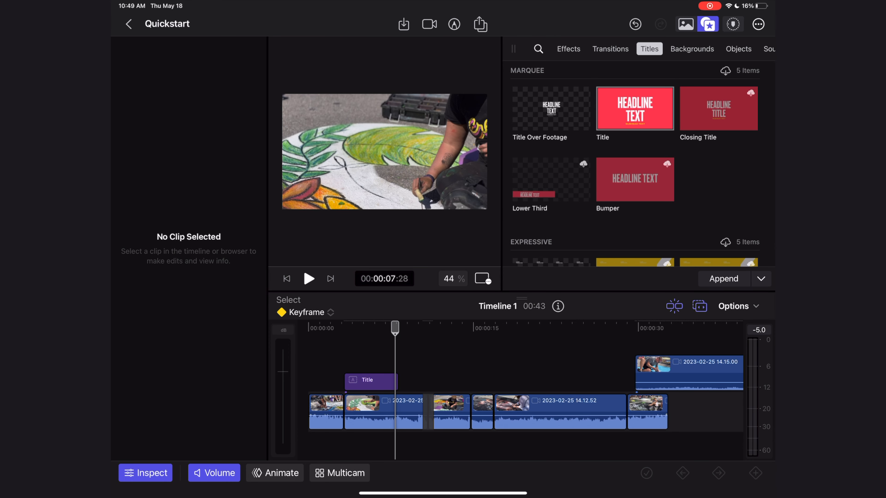
pyautogui.click(368, 380)
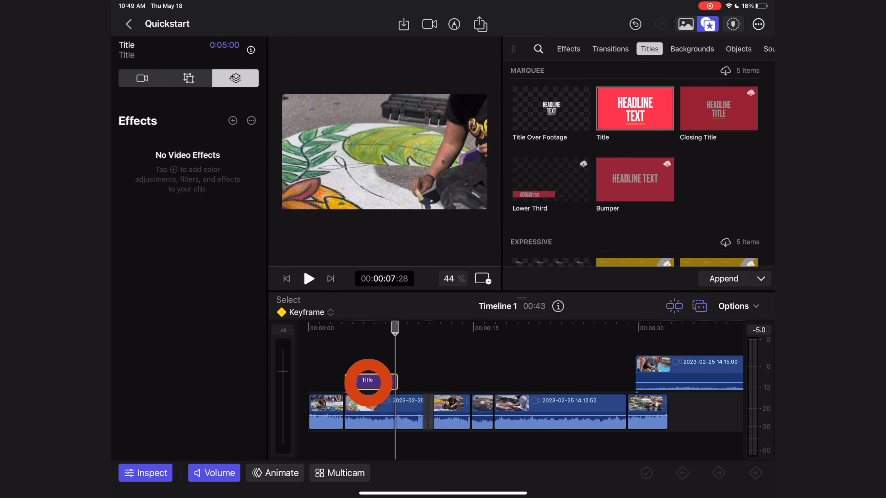
pyautogui.click(367, 380)
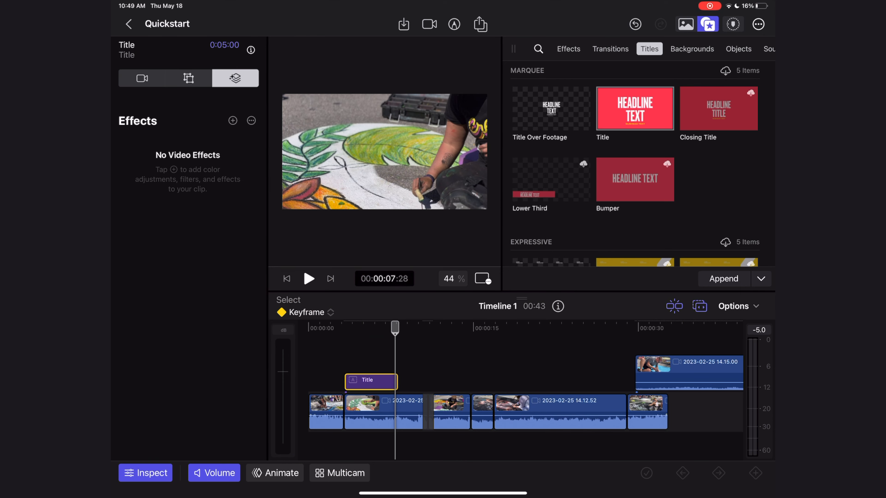
pyautogui.click(142, 78)
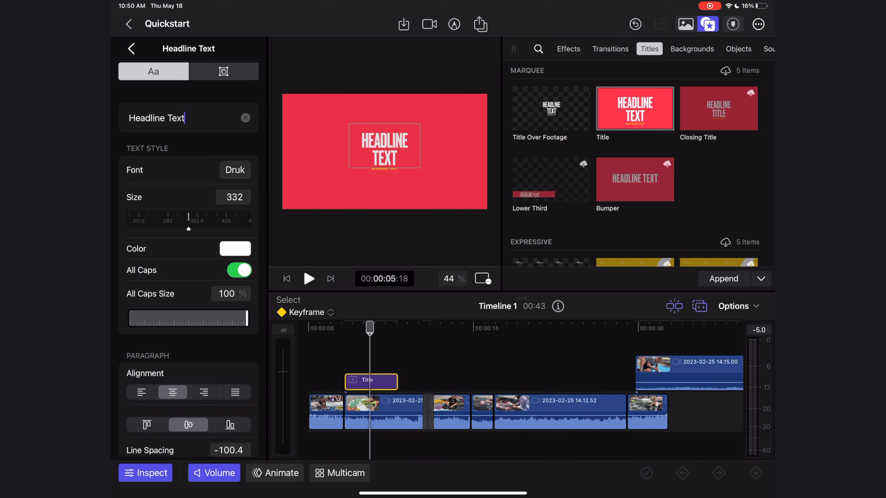
# Set the title to 'Street art festival' with a larger blue 'Lake Worth, FL' subhead
pyautogui.write('Street art festival')
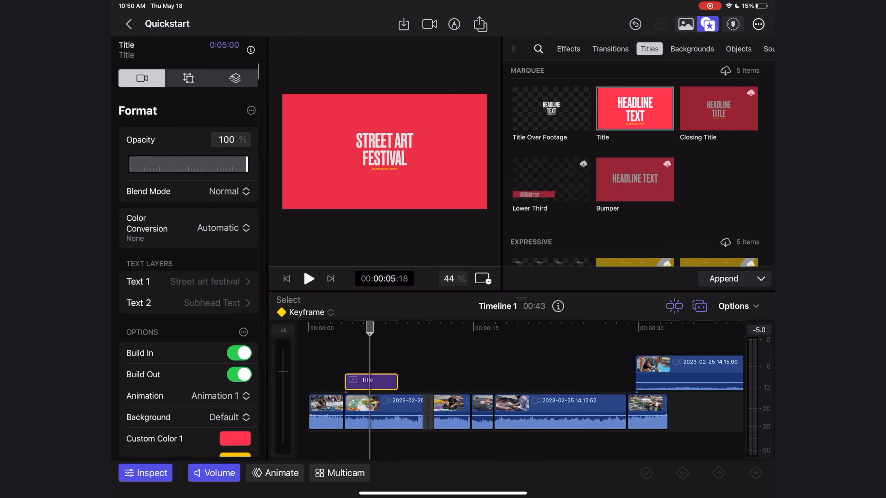
pyautogui.click(188, 303)
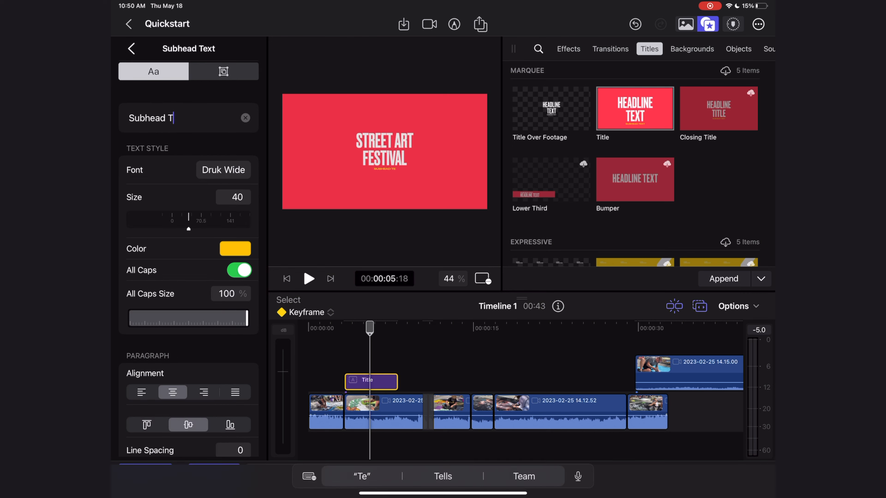
pyautogui.write('Lake Worth, FL')
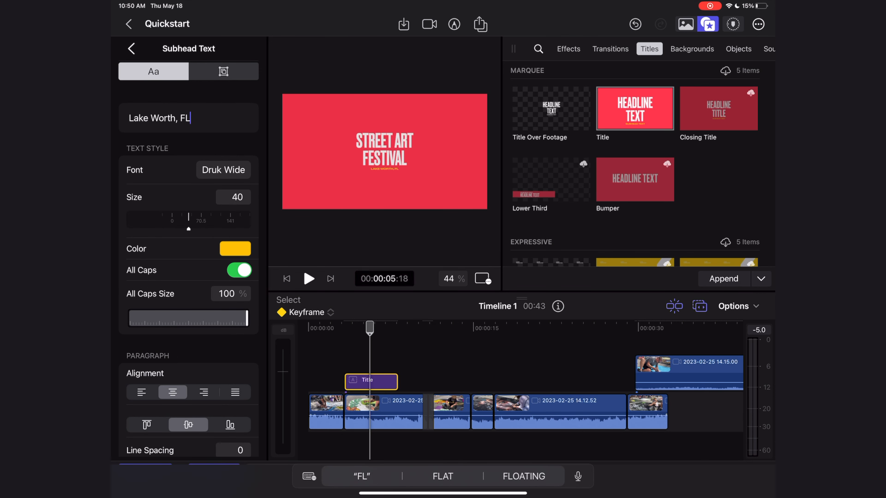
pyautogui.scroll(-3)
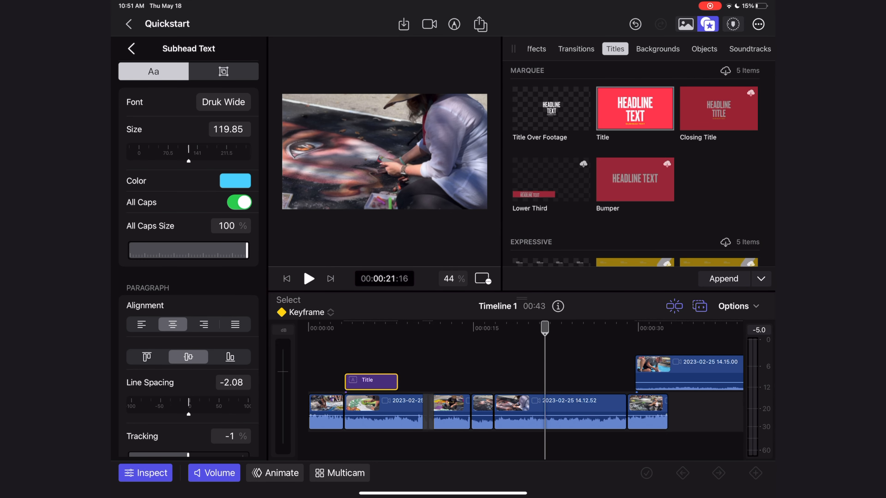
pyautogui.click(749, 48)
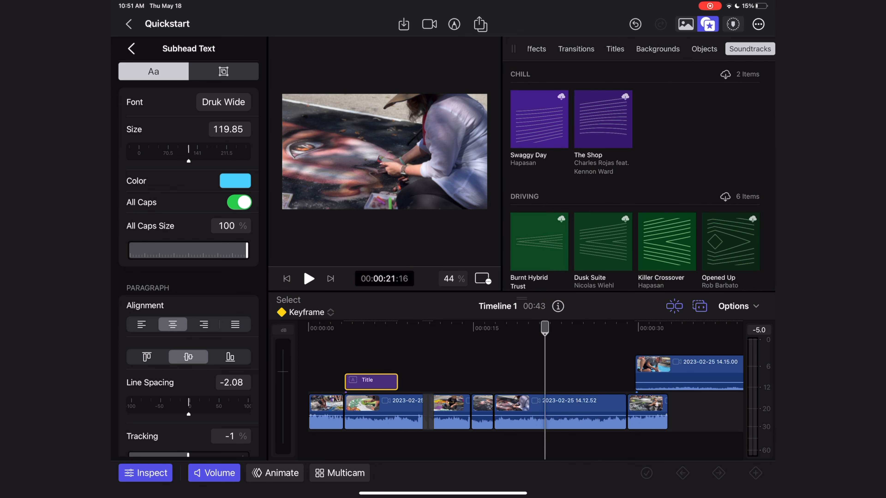
# Connect The Shop soundtrack at the playhead so it runs beneath the whole storyline
pyautogui.scroll(-3)
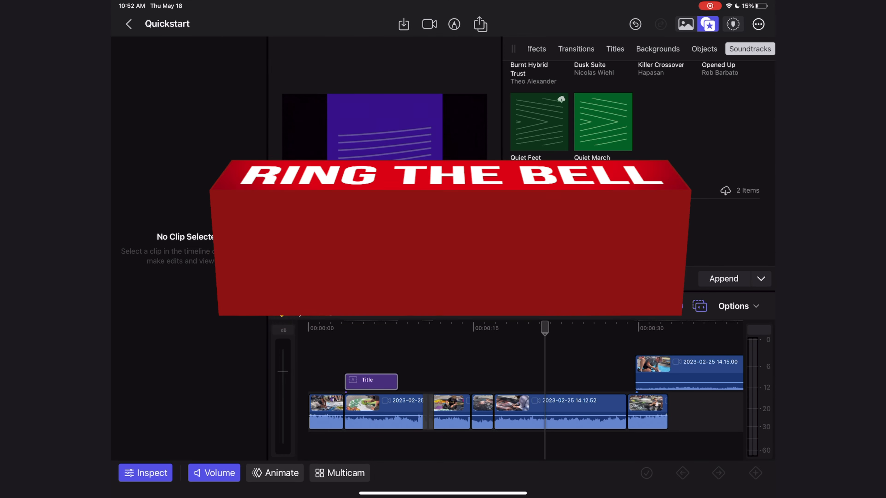
pyautogui.scroll(-3)
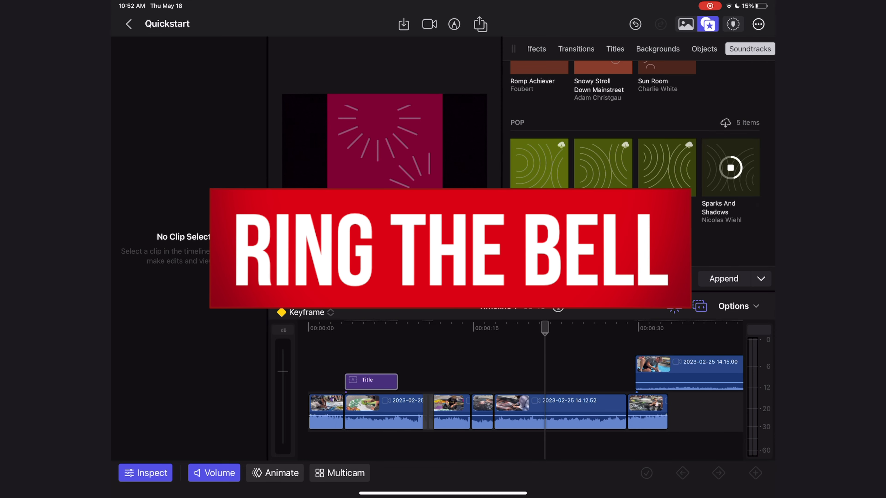
pyautogui.click(371, 381)
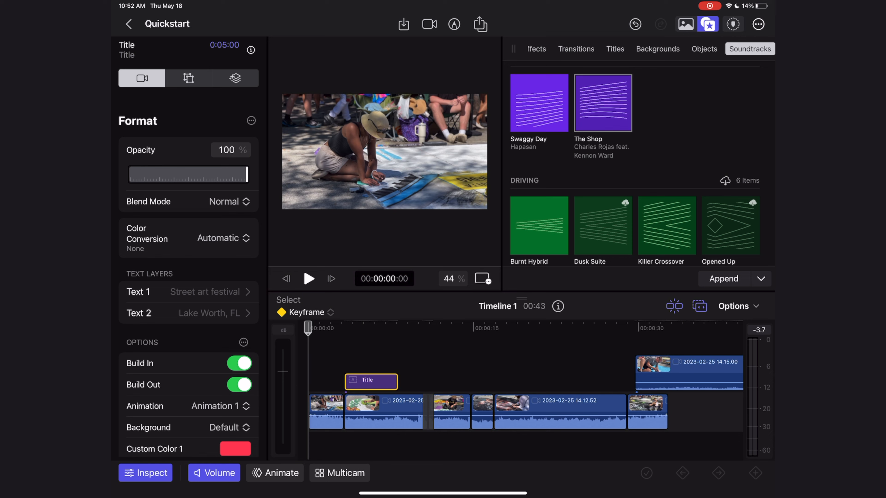
pyautogui.click(761, 279)
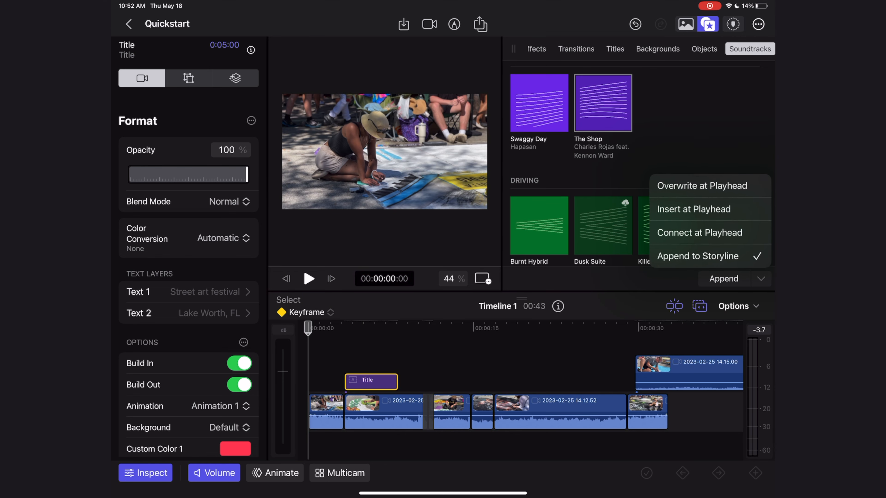
pyautogui.click(698, 232)
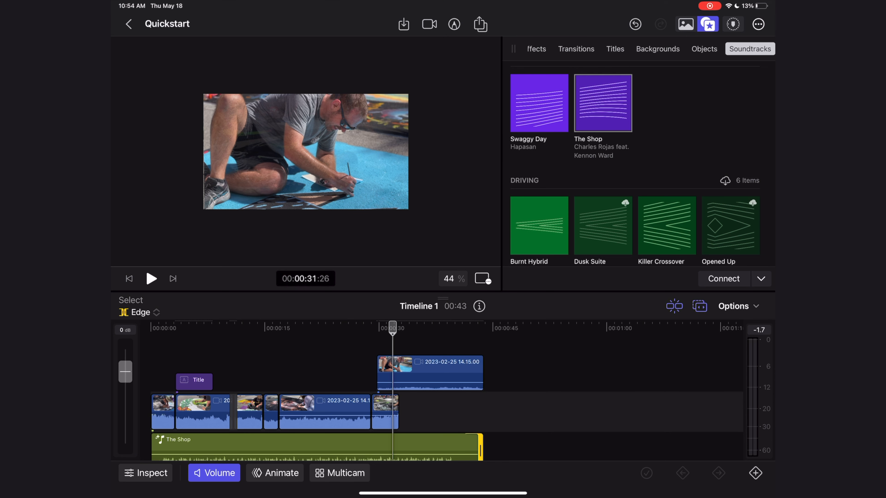
# Export the edit as a video using the Social Platforms preset
pyautogui.click(480, 24)
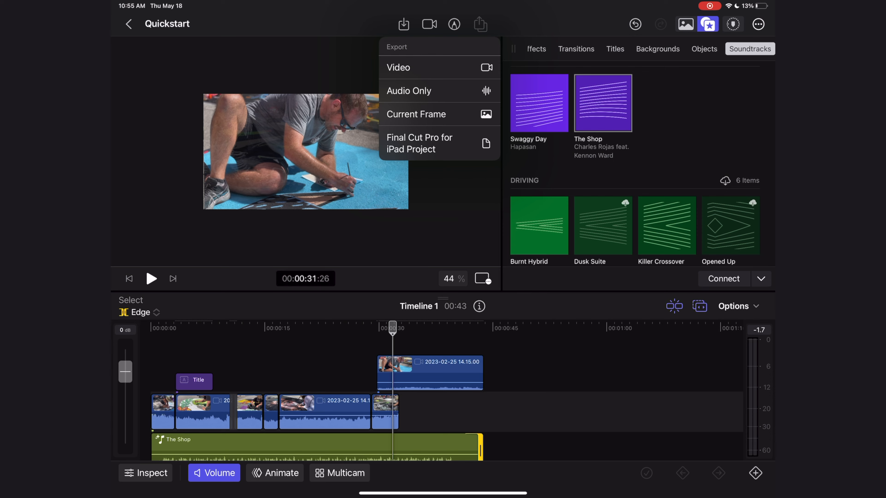
pyautogui.click(398, 68)
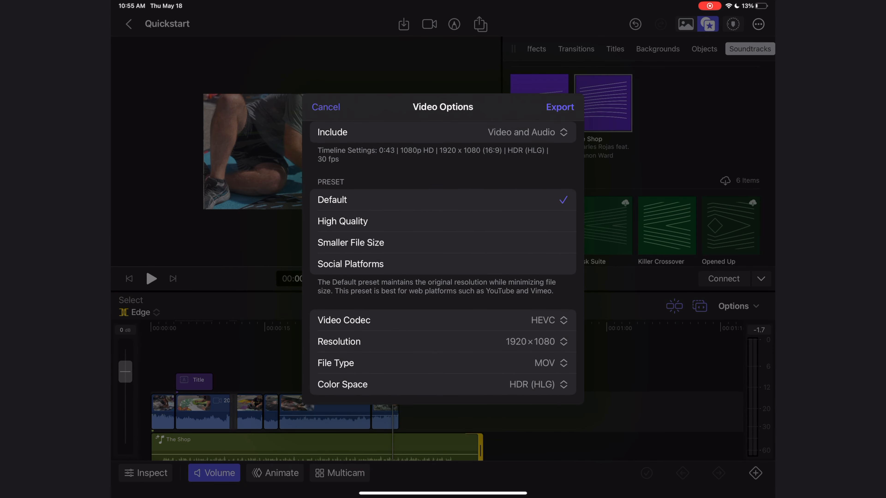
pyautogui.click(543, 320)
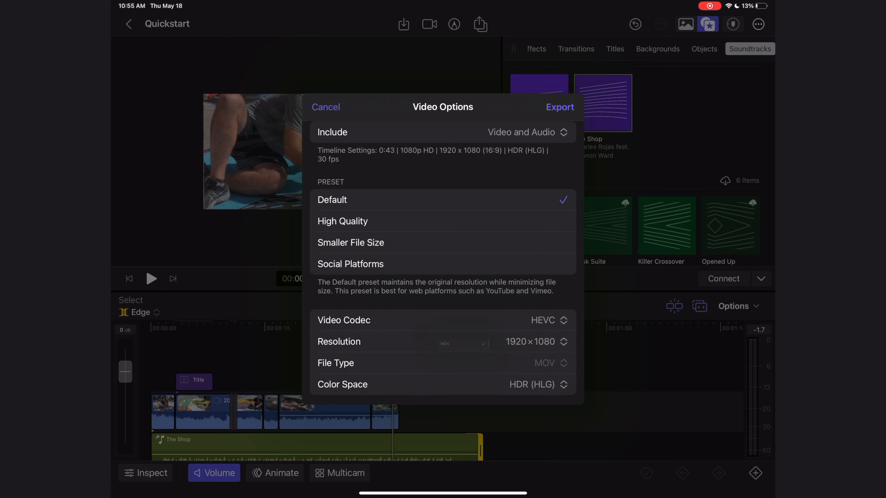
pyautogui.click(350, 264)
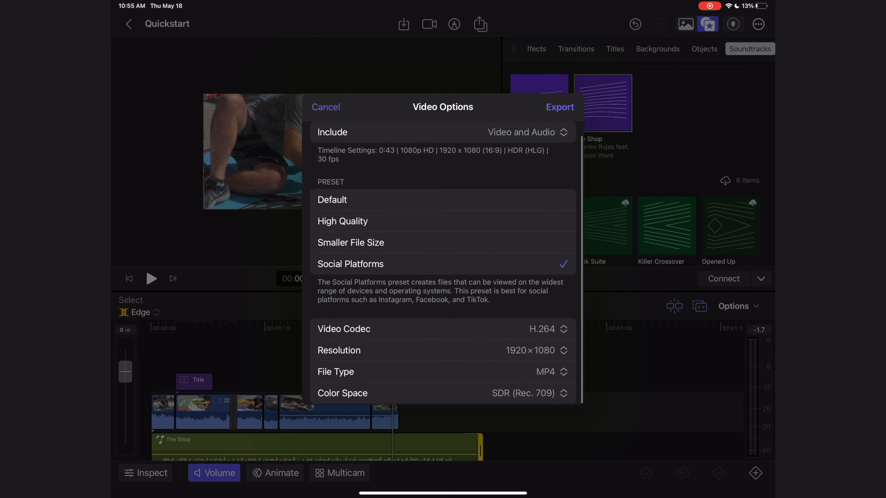
pyautogui.click(559, 107)
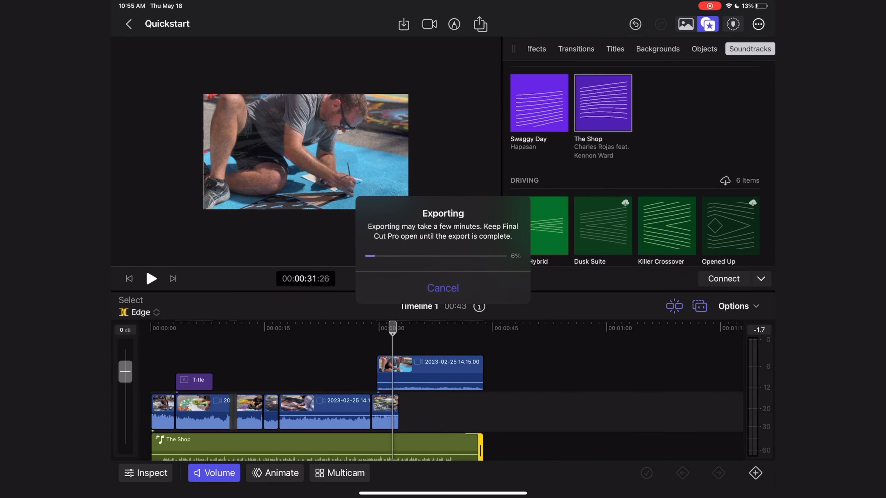